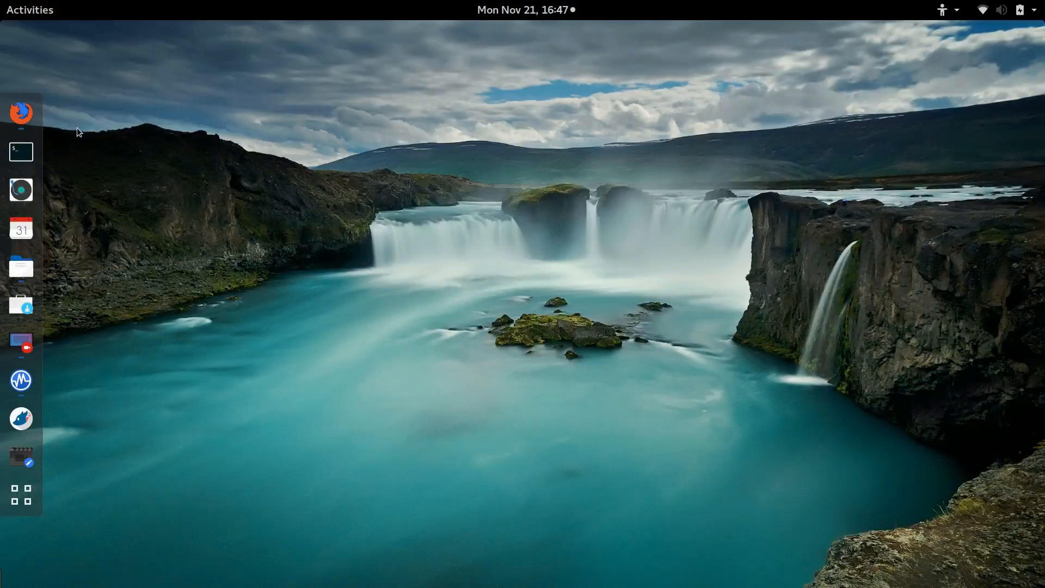
# Step: From the Activities overview, bring the Windows 10 virtual machine forward, then return to search for an application
pyautogui.click(29, 10)
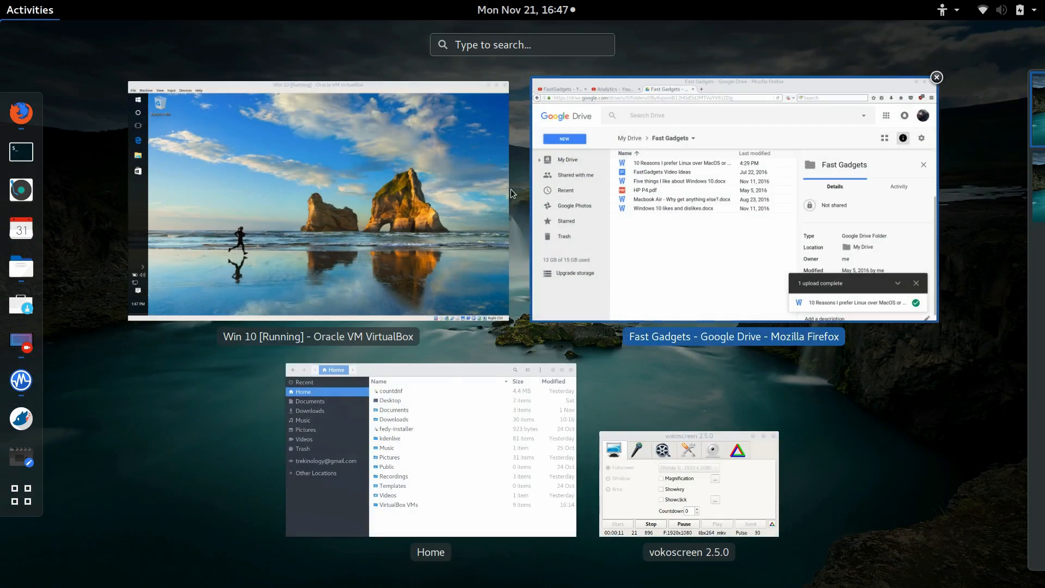
pyautogui.click(318, 204)
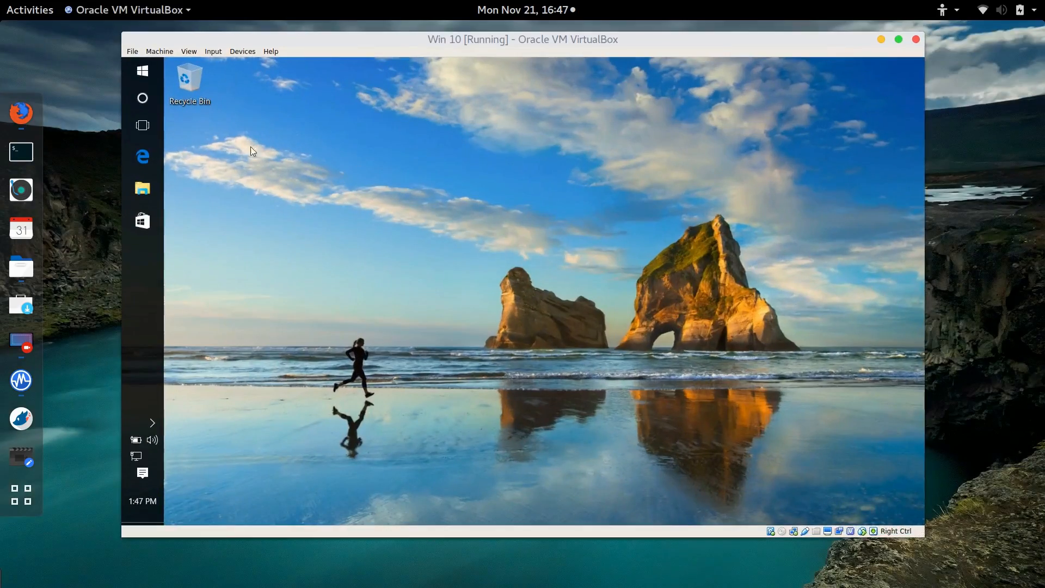
pyautogui.click(141, 71)
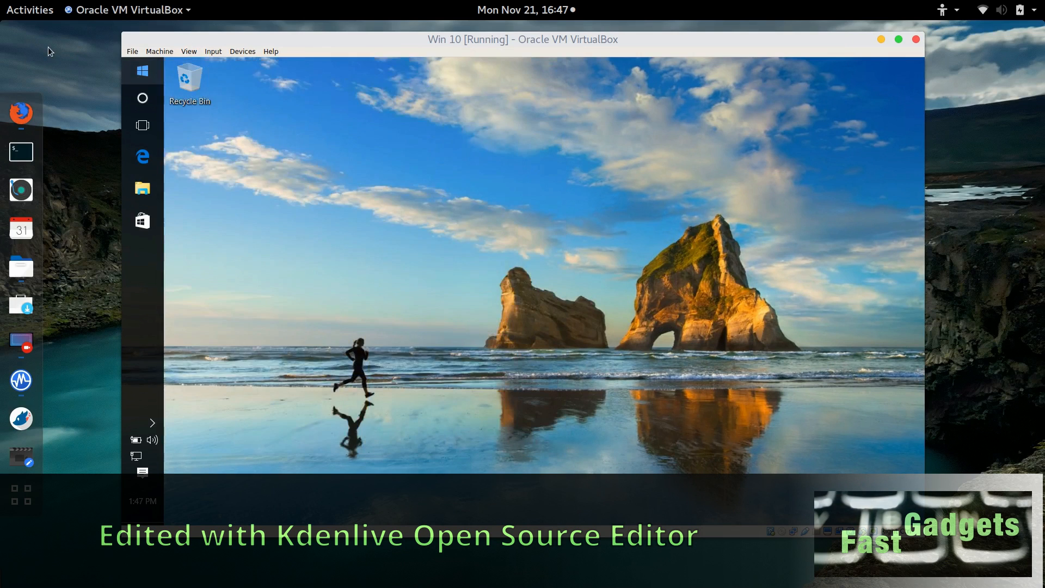
pyautogui.click(30, 10)
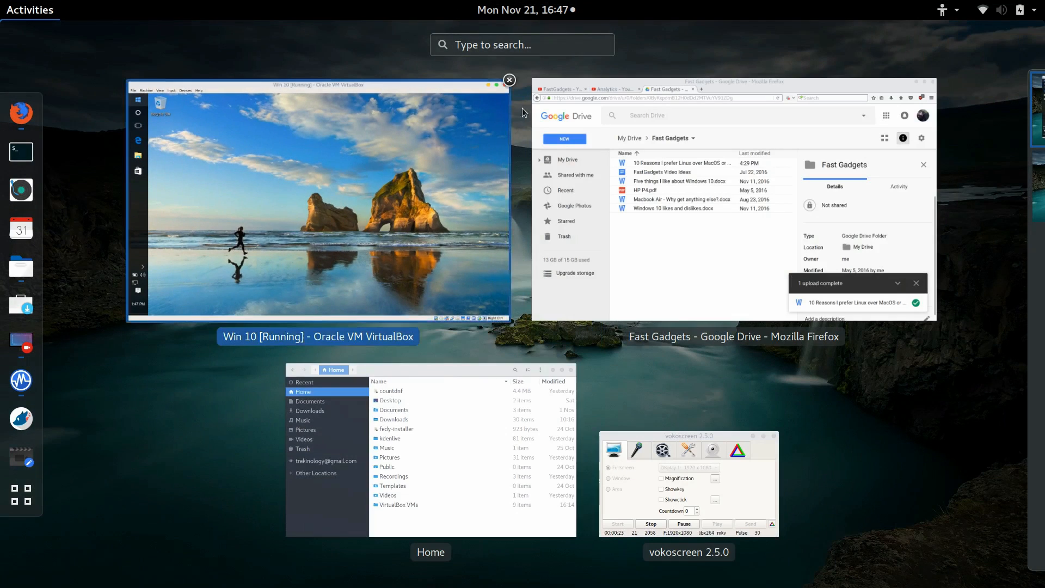
pyautogui.moveTo(470, 475)
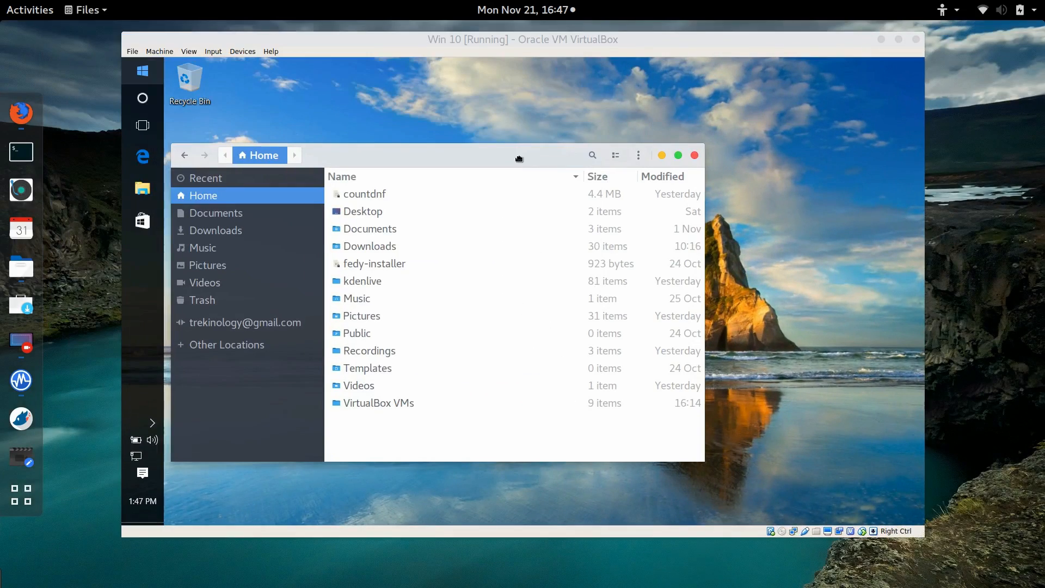
pyautogui.click(29, 10)
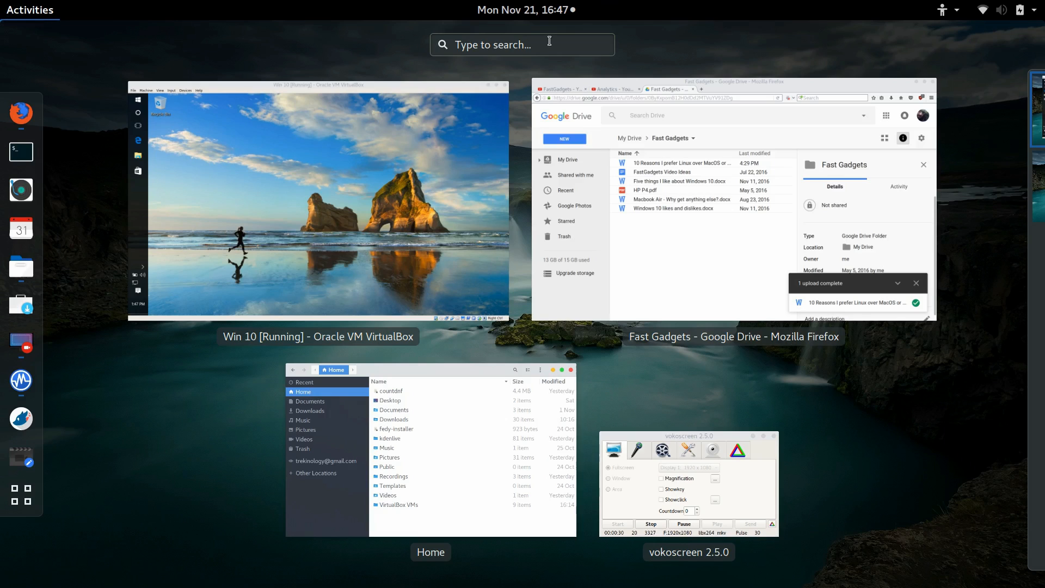
pyautogui.click(522, 43)
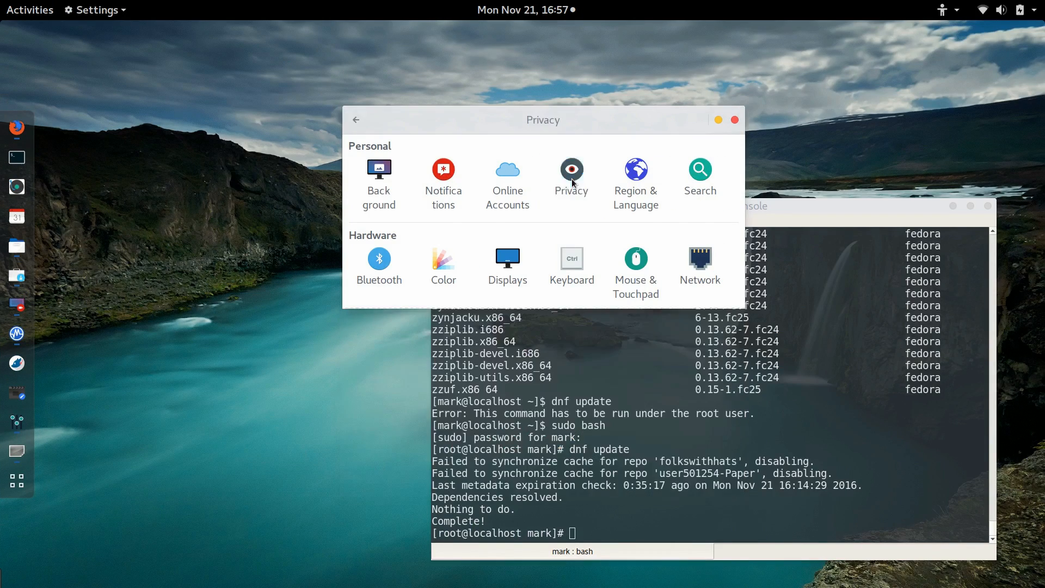
# Step: In the Privacy panel, review and dismiss the Location Services and Problem Reporting details
pyautogui.click(569, 168)
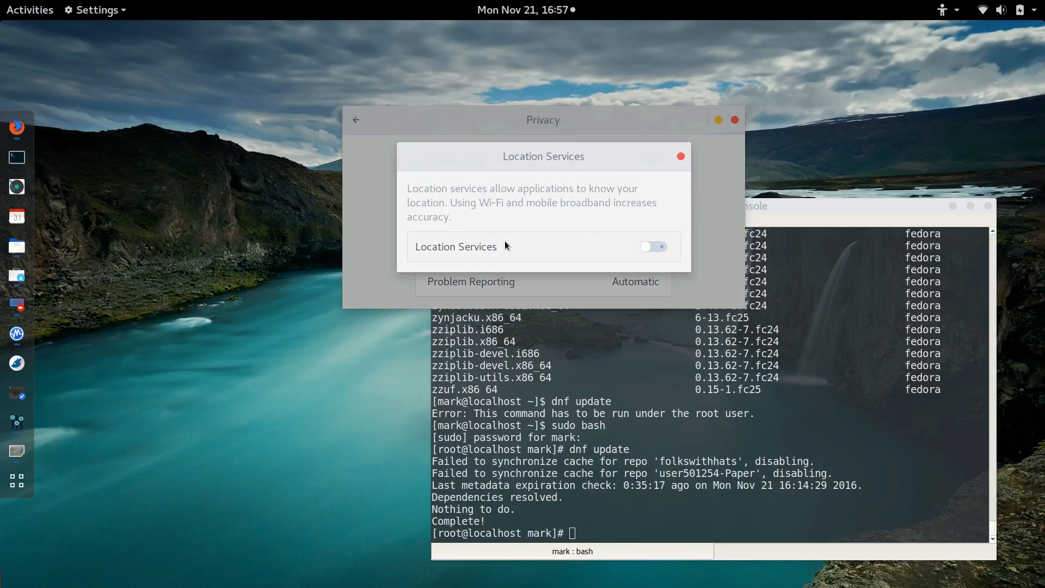
pyautogui.click(680, 156)
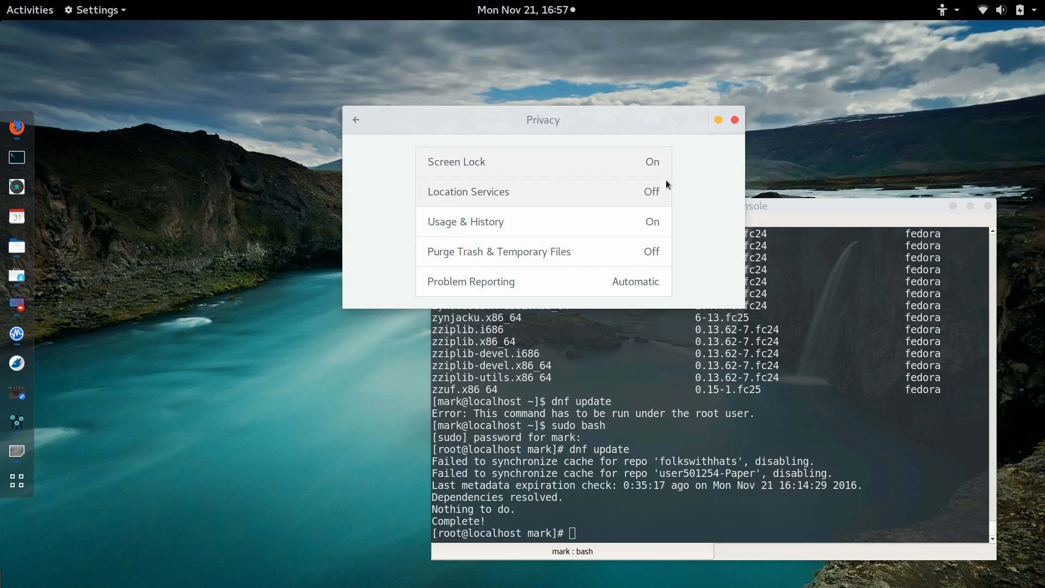
pyautogui.moveTo(661, 226)
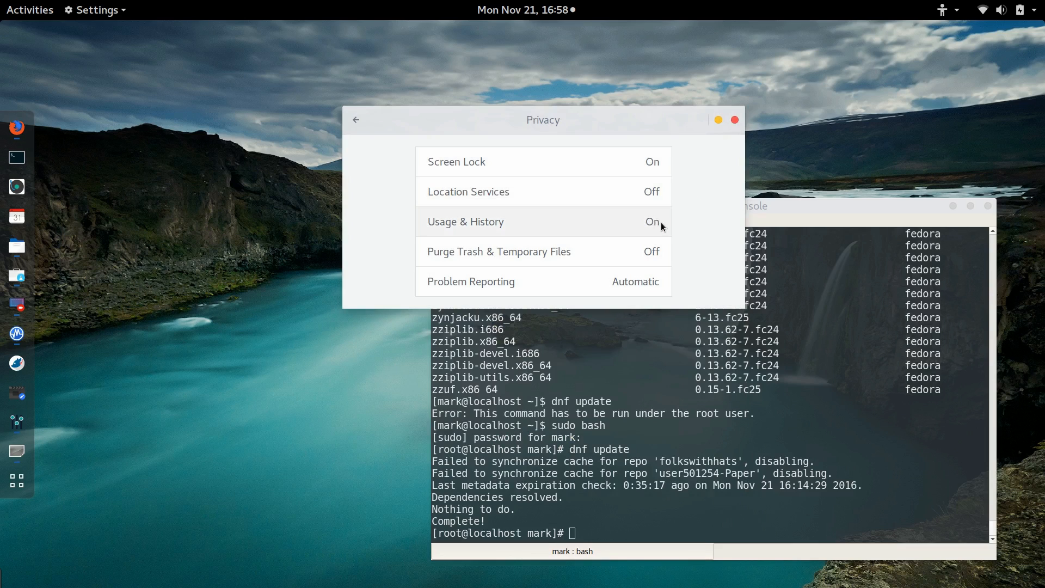
pyautogui.moveTo(665, 281)
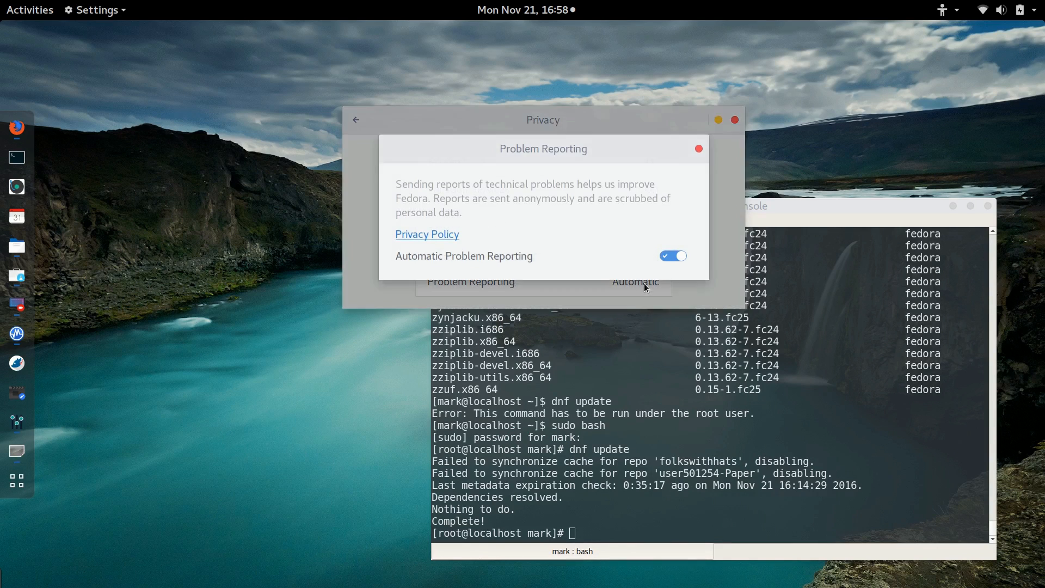
pyautogui.moveTo(696, 150)
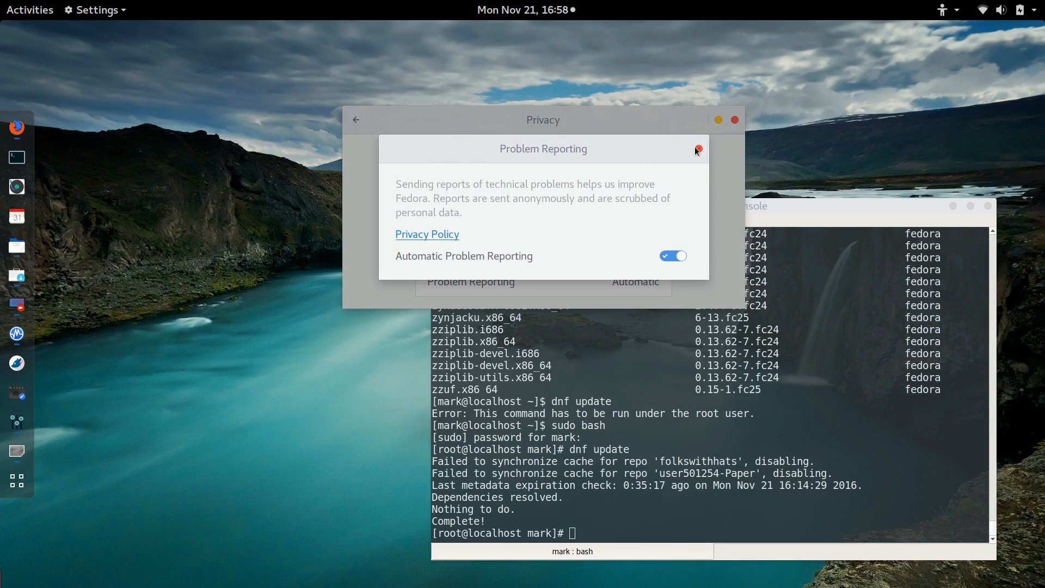
pyautogui.click(698, 149)
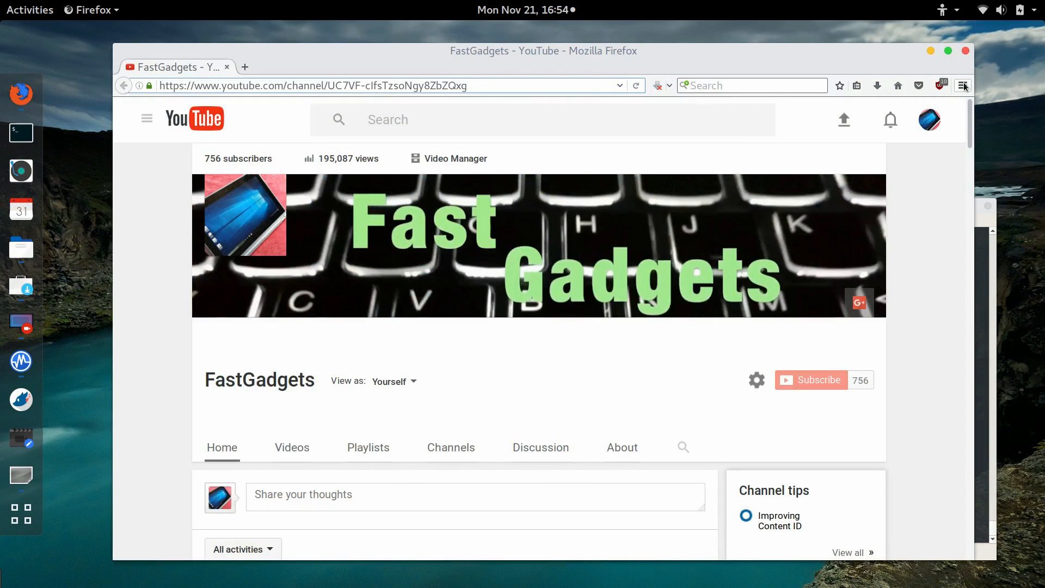
# Step: Show Firefox's main menu over the FastGadgets YouTube channel and pick an entry
pyautogui.click(962, 85)
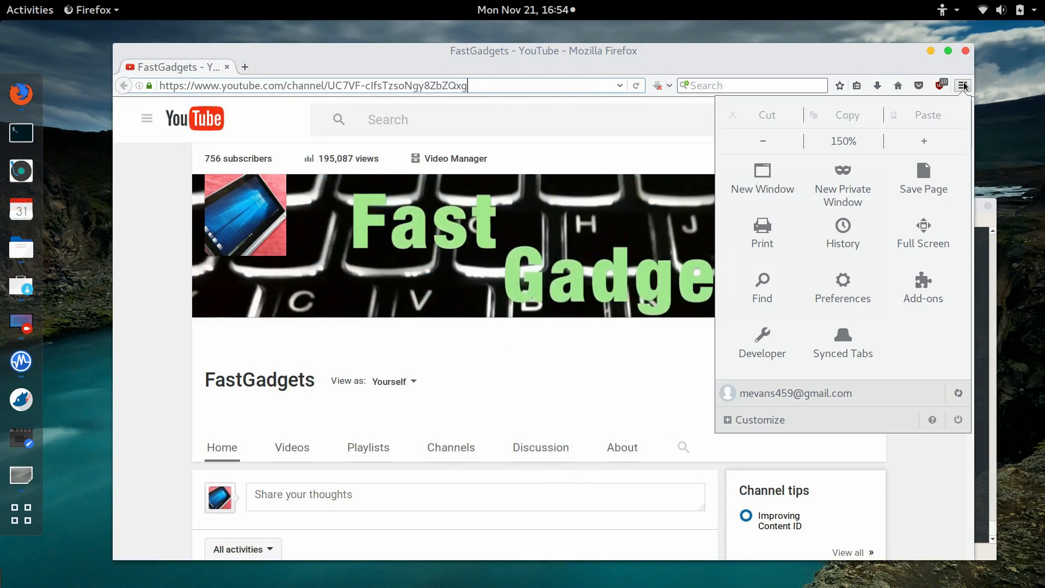
pyautogui.click(841, 286)
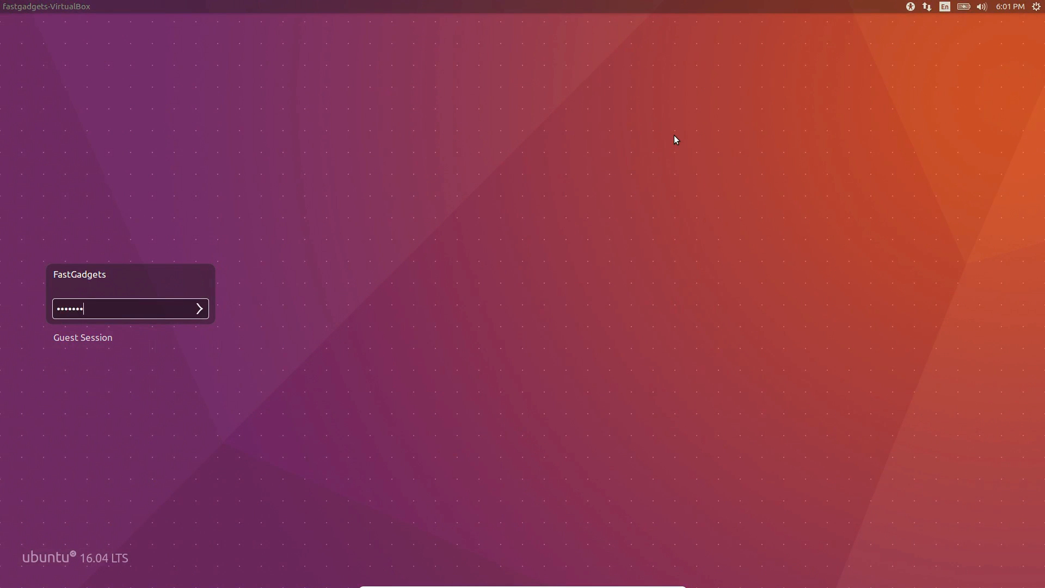
# Step: Sign in to the Ubuntu 16.04 session and reach the Unity launcher
pyautogui.click(198, 308)
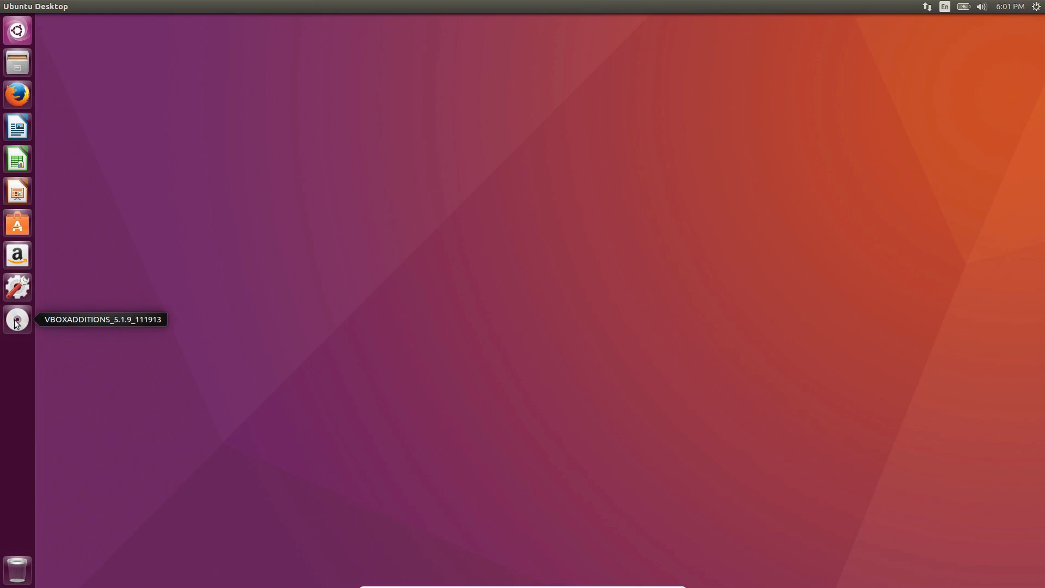
pyautogui.moveTo(17, 260)
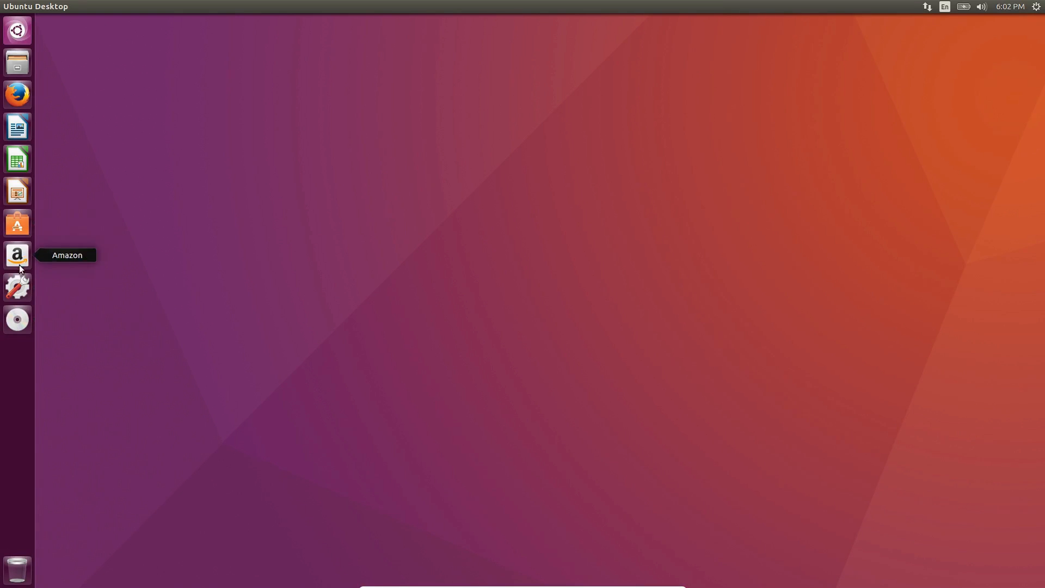
pyautogui.click(16, 255)
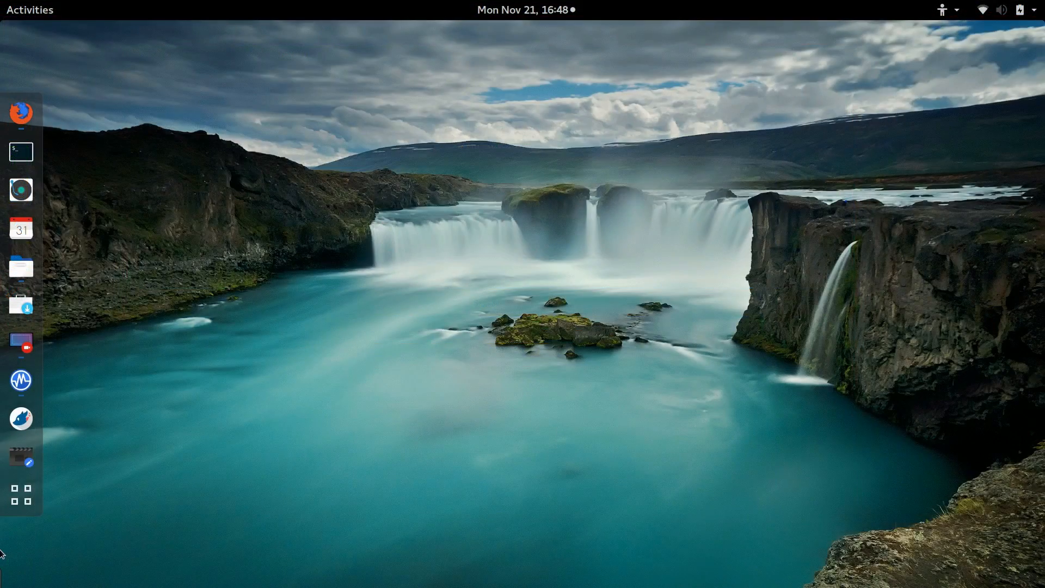
# Step: Show the grid of all installed applications from the dash
pyautogui.click(21, 492)
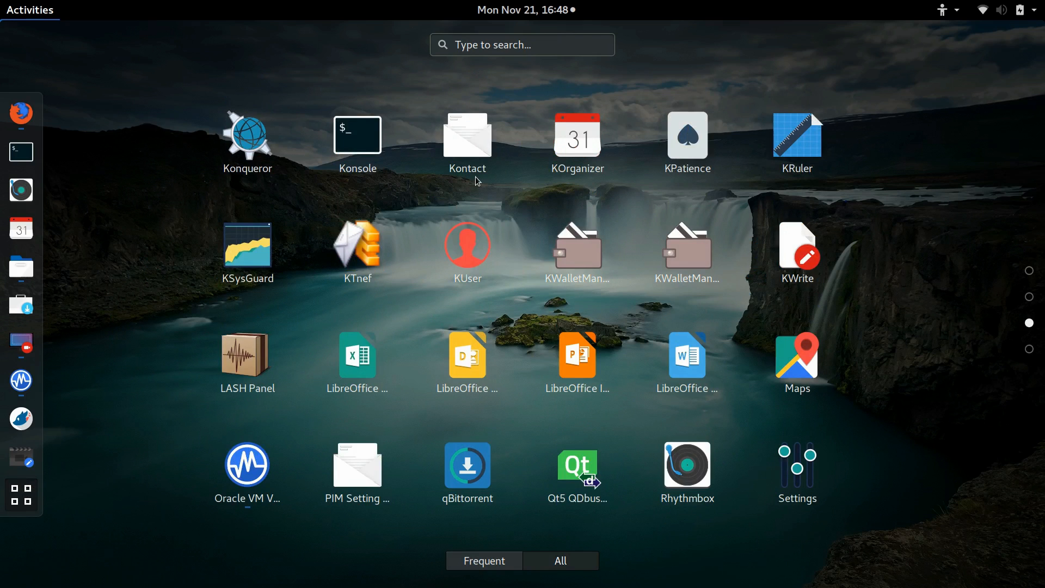
pyautogui.moveTo(283, 252)
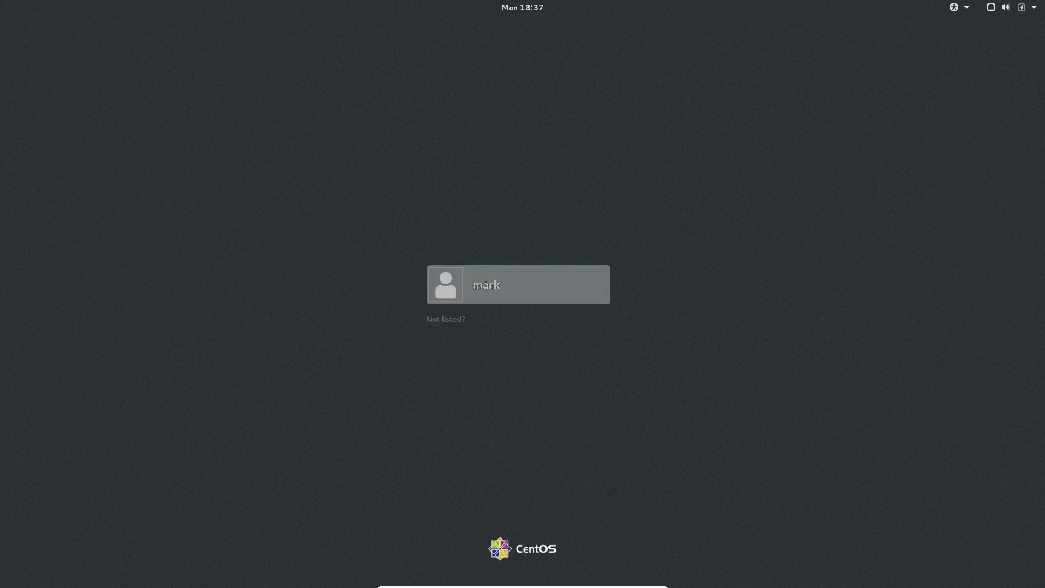
# Step: Choose the user, keep the GNOME session, and sign in with the entered password
pyautogui.click(516, 284)
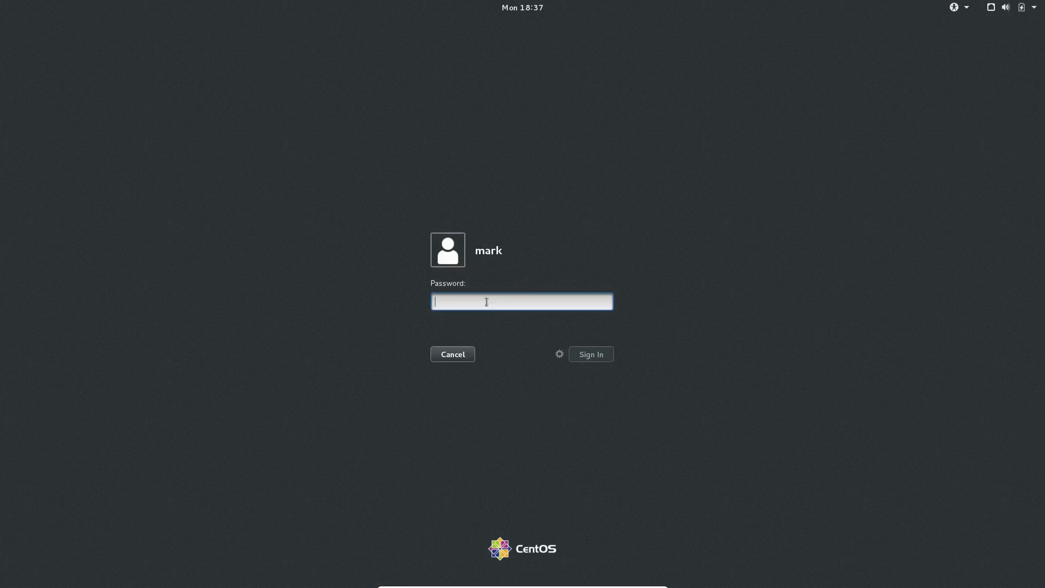
pyautogui.click(560, 354)
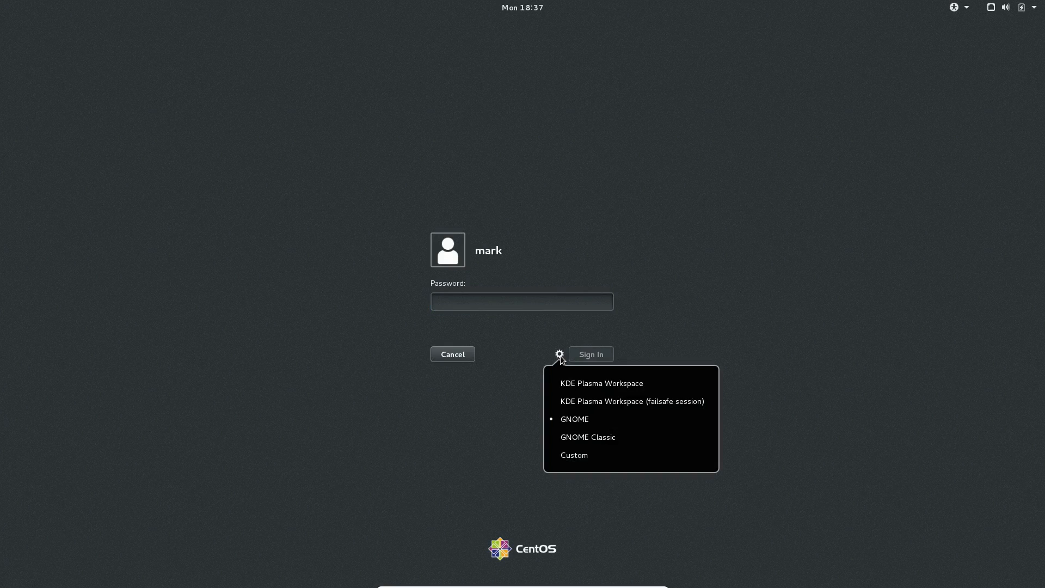
pyautogui.click(601, 382)
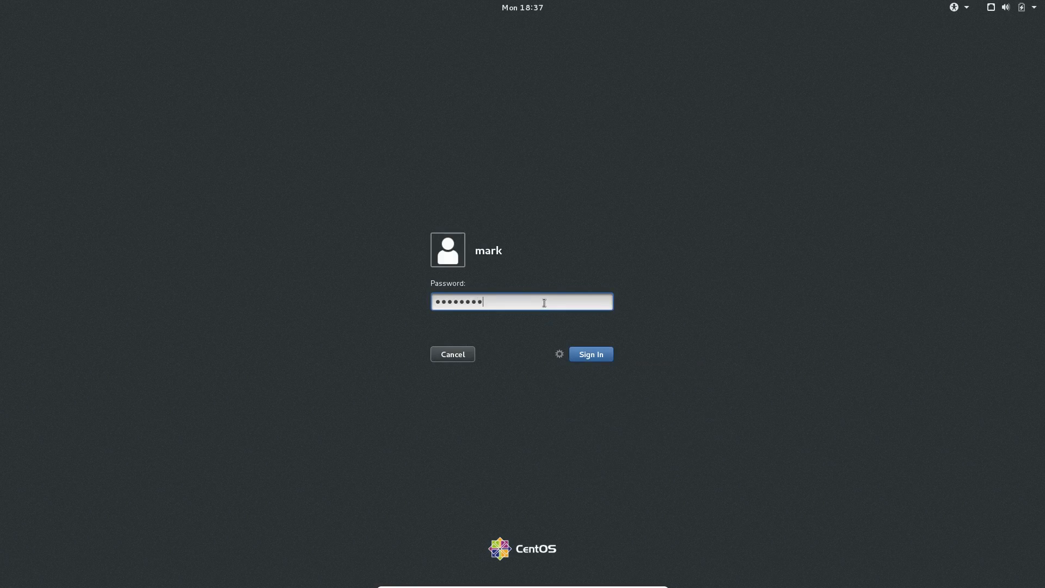
pyautogui.click(589, 353)
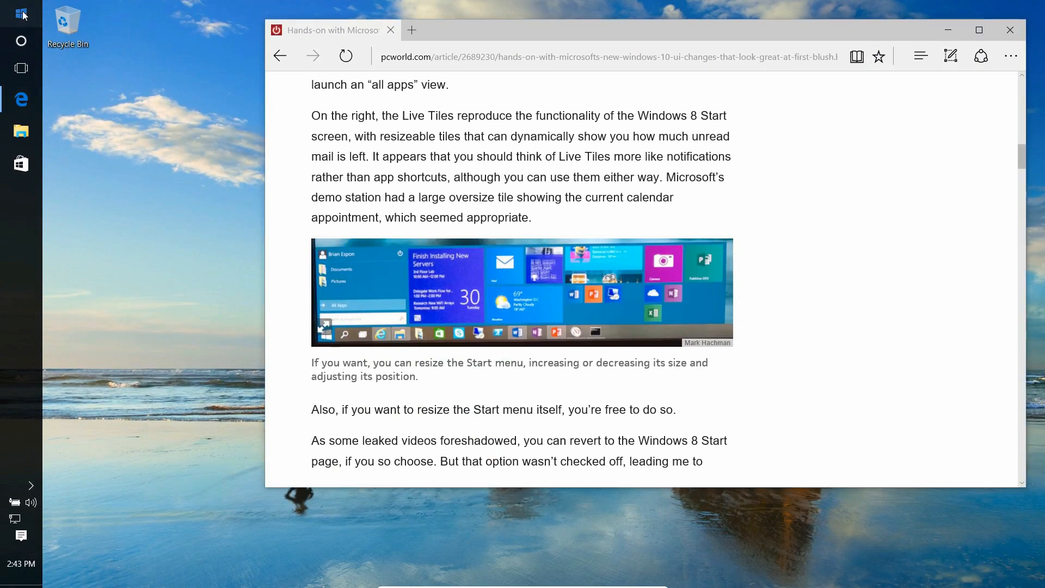
# Step: Bring up the Windows 10 Start menu and hover over Power
pyautogui.click(21, 13)
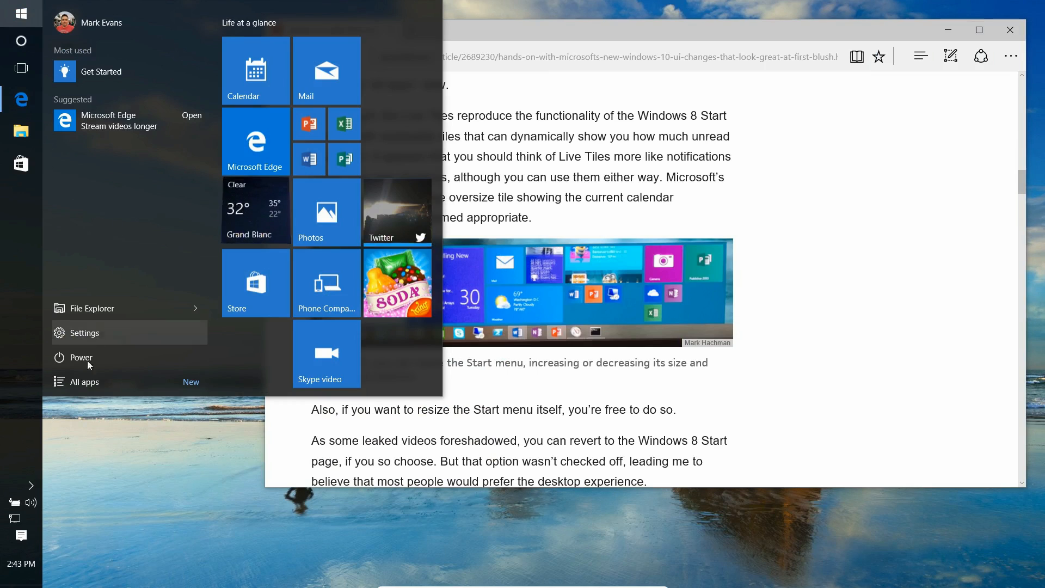
pyautogui.click(84, 382)
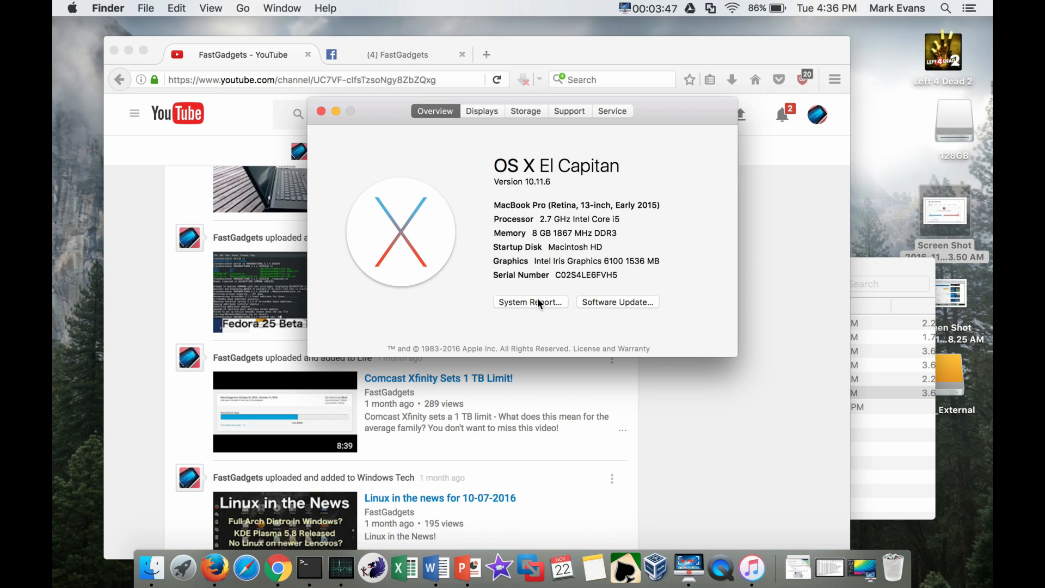
pyautogui.moveTo(524, 166)
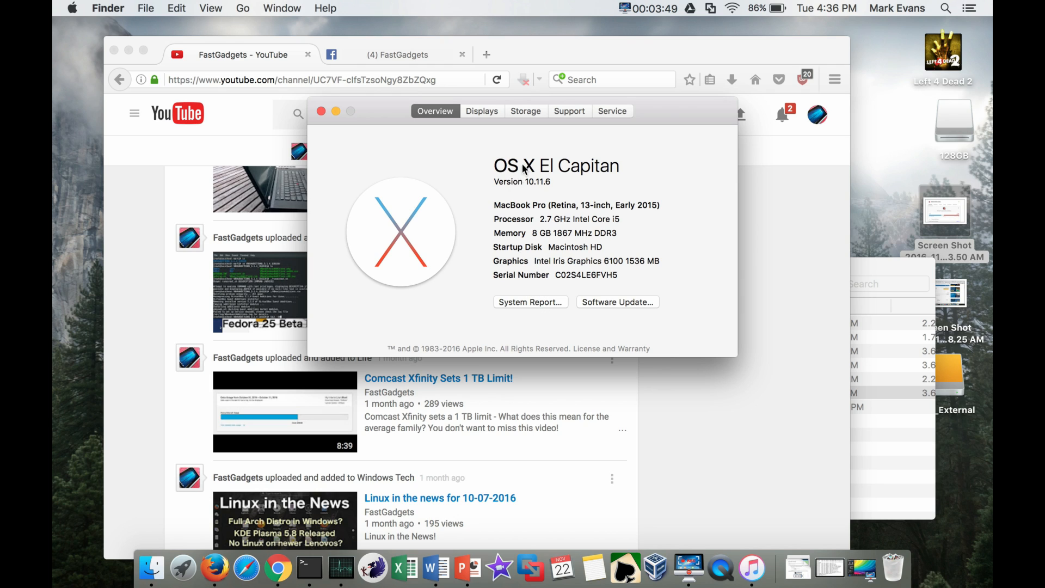
# Step: Show storage usage for Macintosh HD, 128GB and MAC_External drives
pyautogui.click(526, 111)
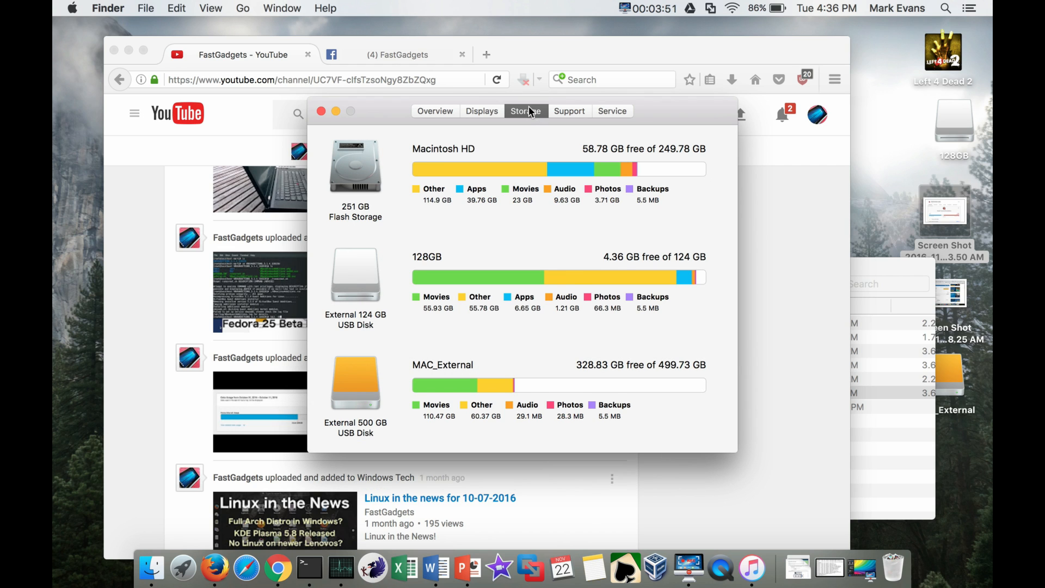
pyautogui.moveTo(673, 185)
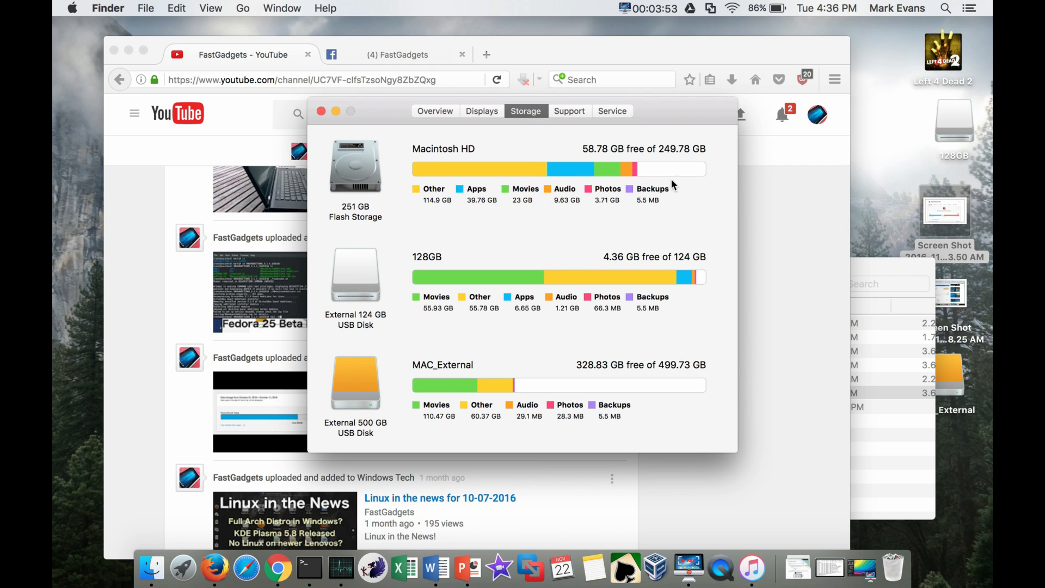
pyautogui.moveTo(540, 373)
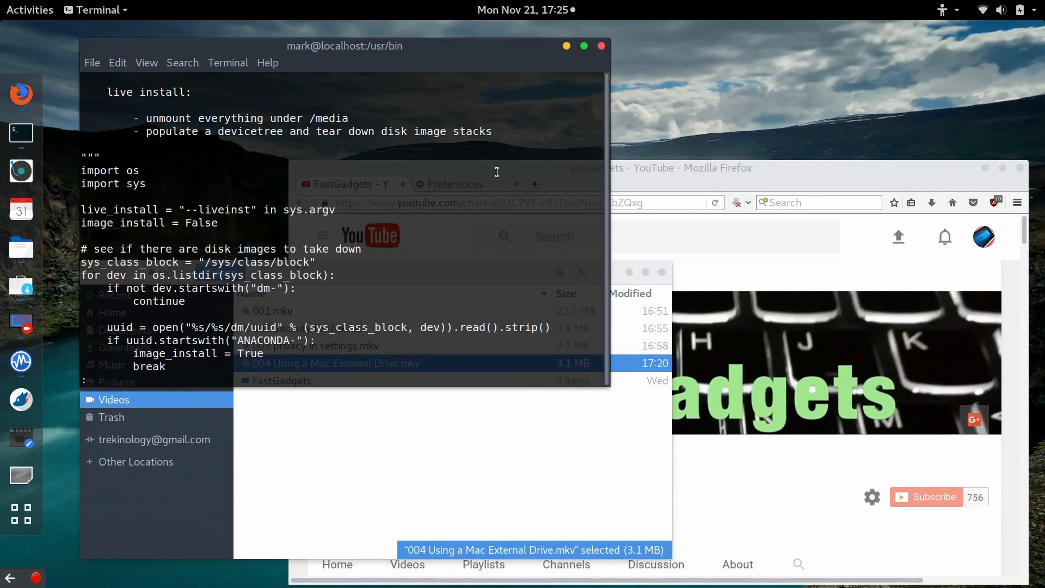
# Step: Scroll the paged Python script down to the StorageDiscoveryConfig and disk-image discovery code
pyautogui.scroll(-3)
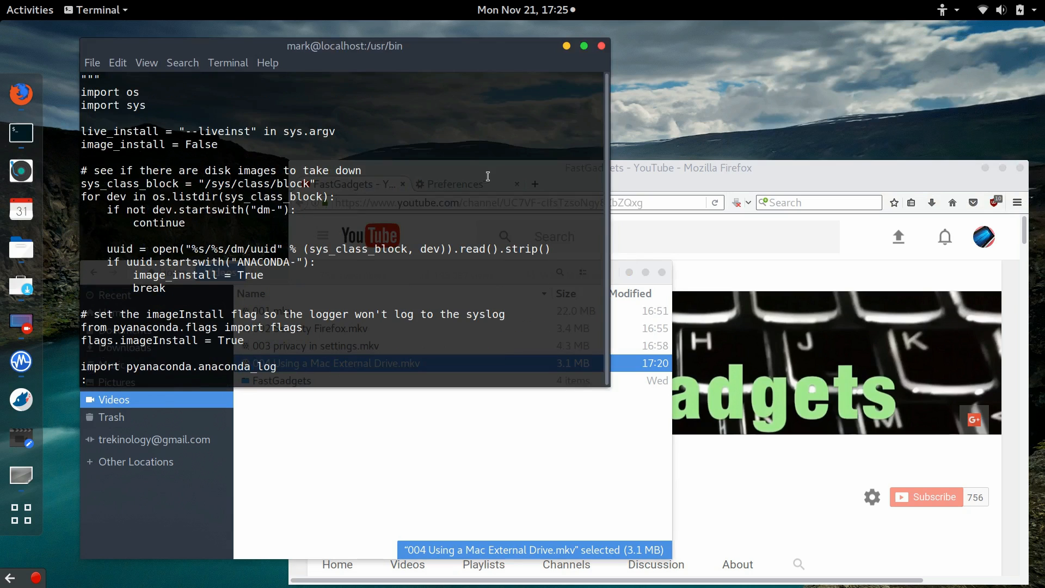
pyautogui.scroll(-3)
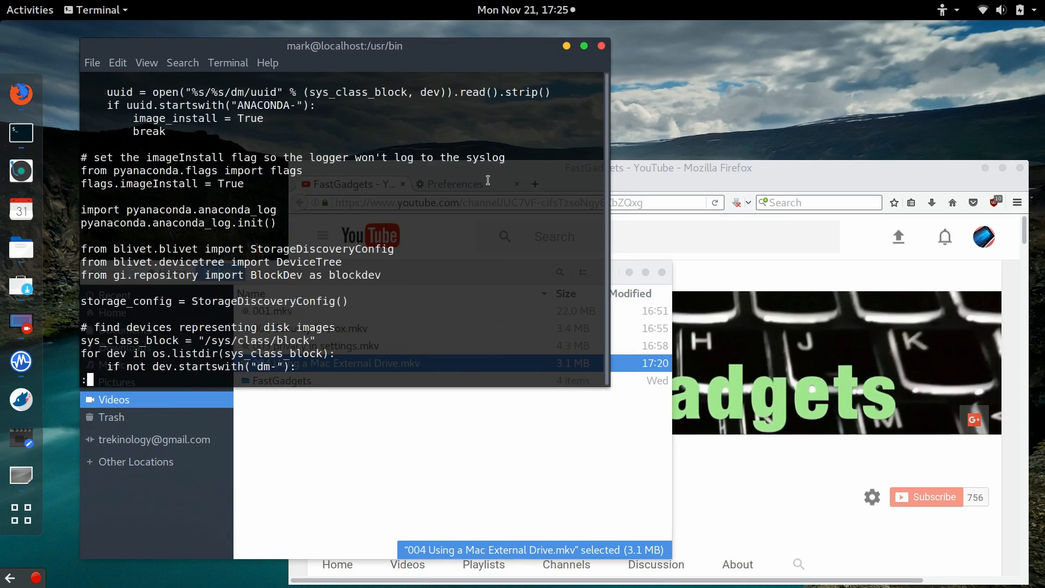
pyautogui.scroll(-3)
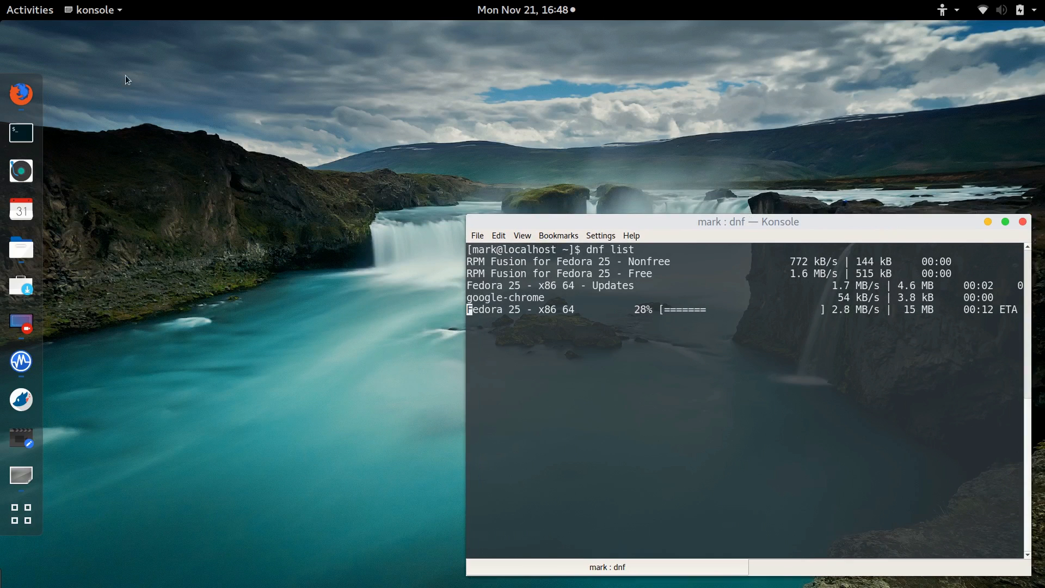
# Step: Bring the vokoscreen recorder window forward from the overview, then launch Software from the dash
pyautogui.click(29, 9)
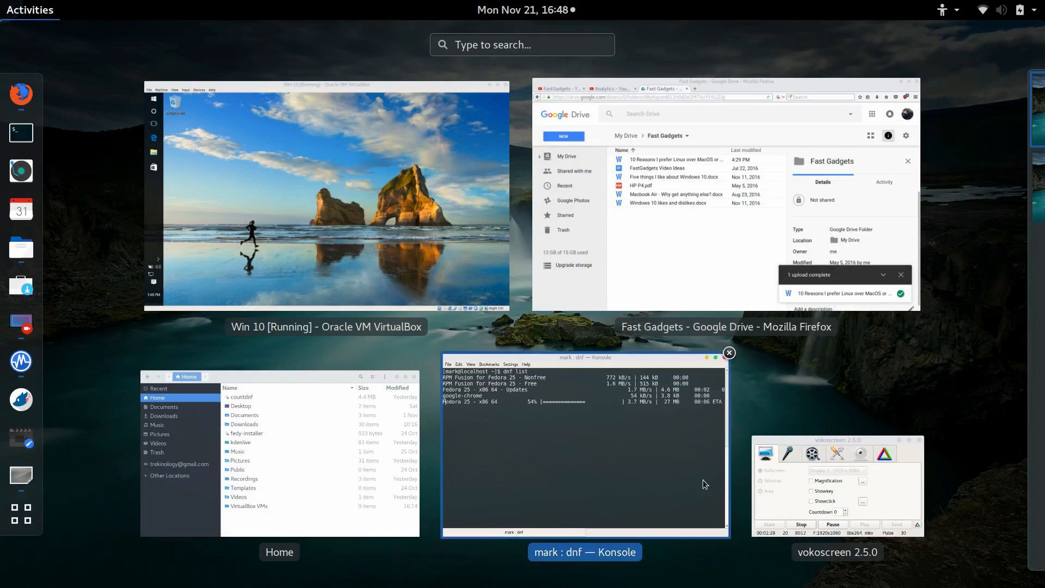
pyautogui.click(837, 485)
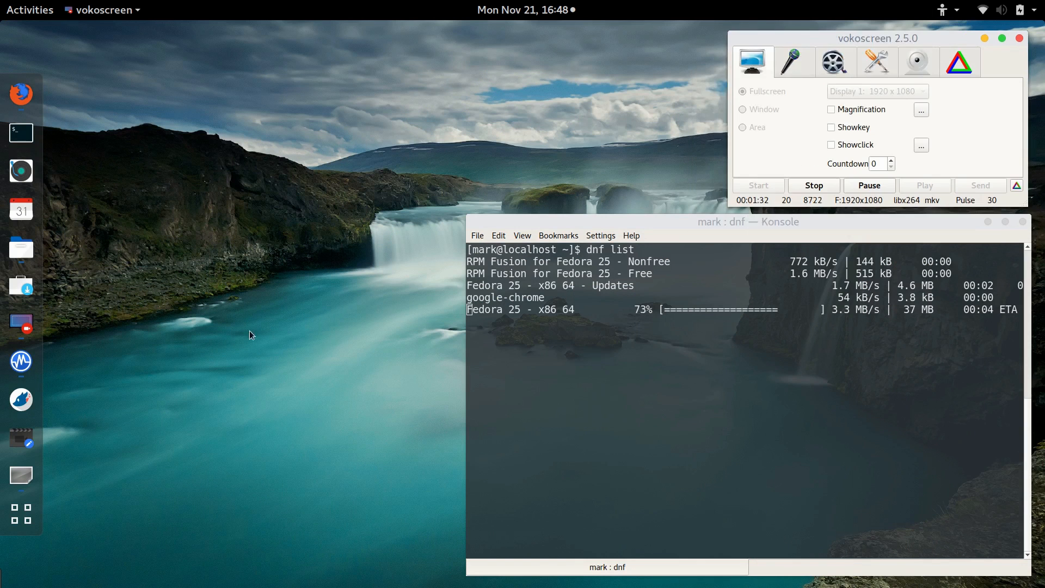
pyautogui.moveTo(21, 285)
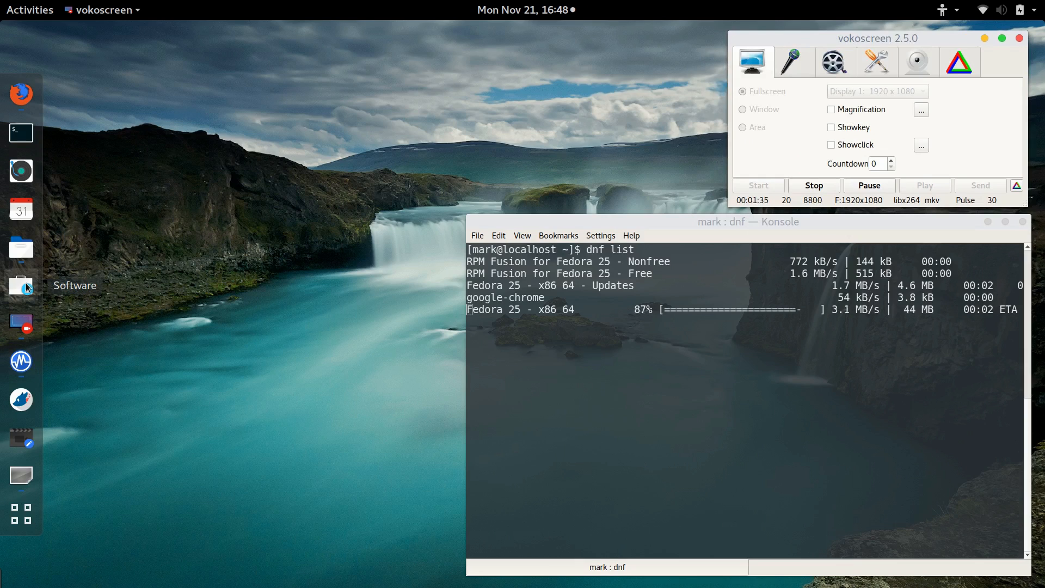
pyautogui.click(20, 285)
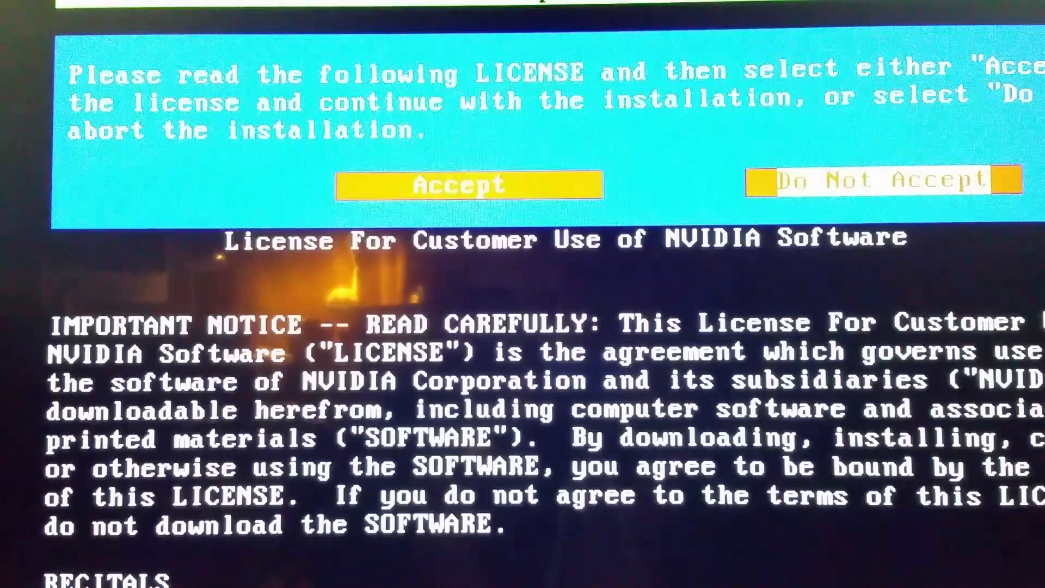
# Step: Accept the NVIDIA software license agreement in the driver installer
pyautogui.click(460, 185)
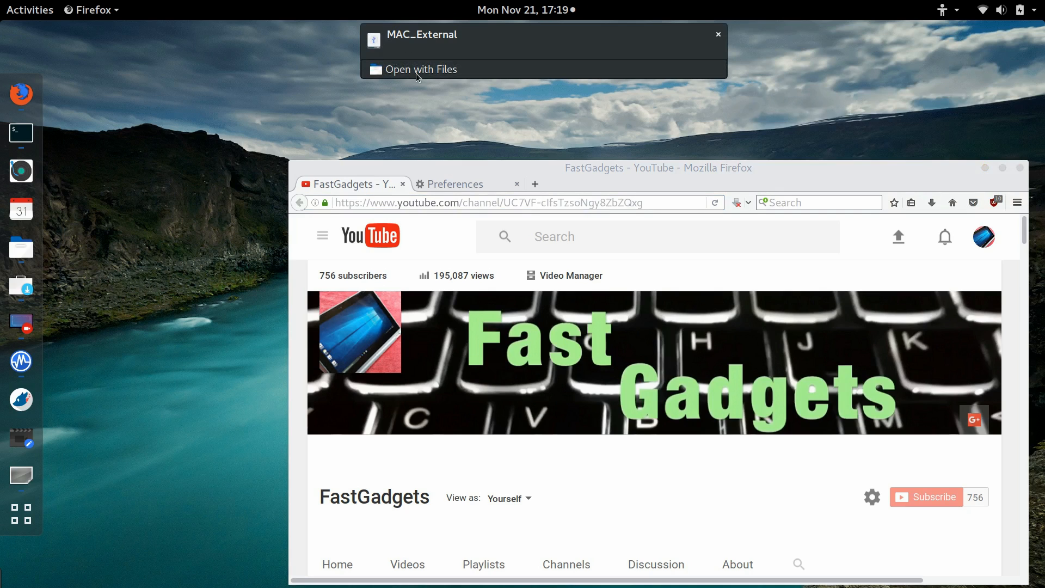
# Step: Browse the MAC_External drive through Raw Videos for FastGadgets into the iMac 2008 Unboxing and Setup folder
pyautogui.click(420, 68)
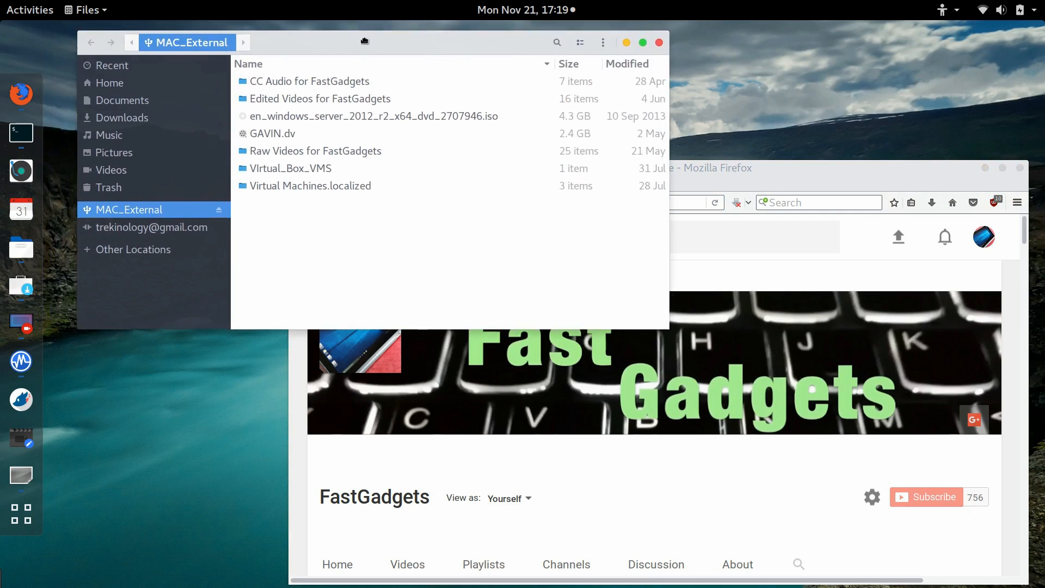
pyautogui.moveTo(126, 209)
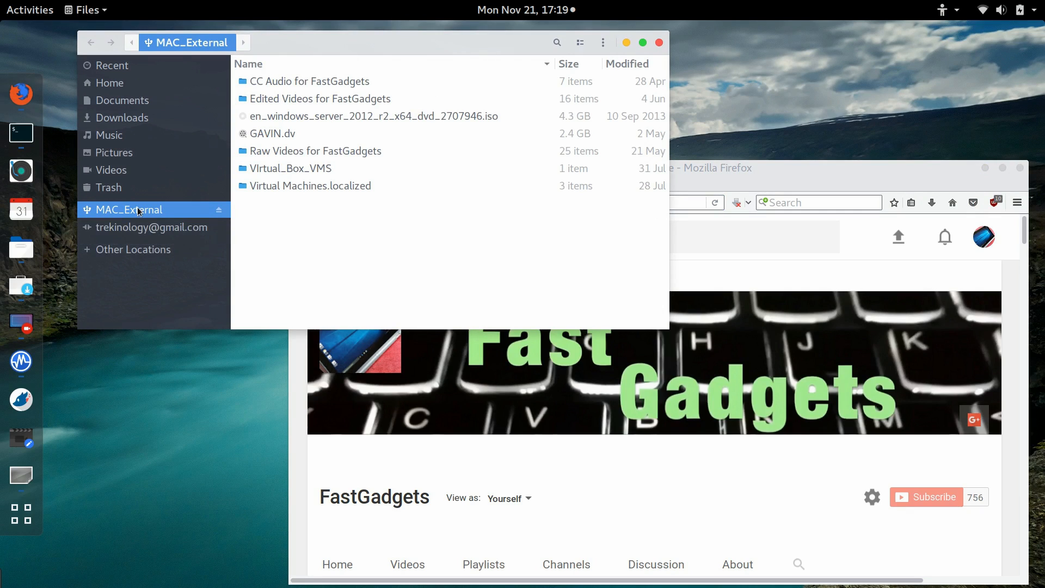
pyautogui.doubleClick(316, 150)
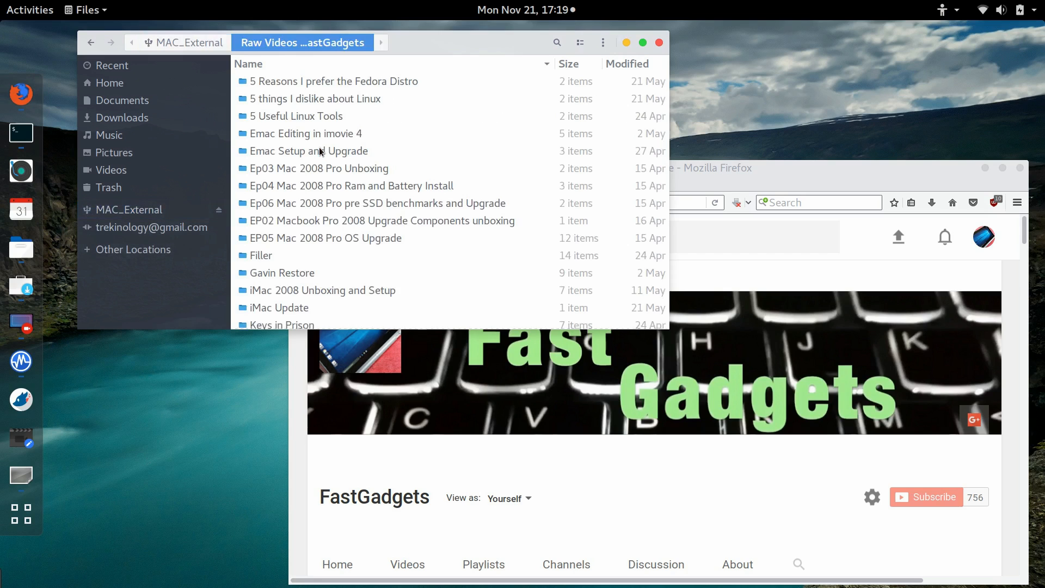
pyautogui.scroll(-3)
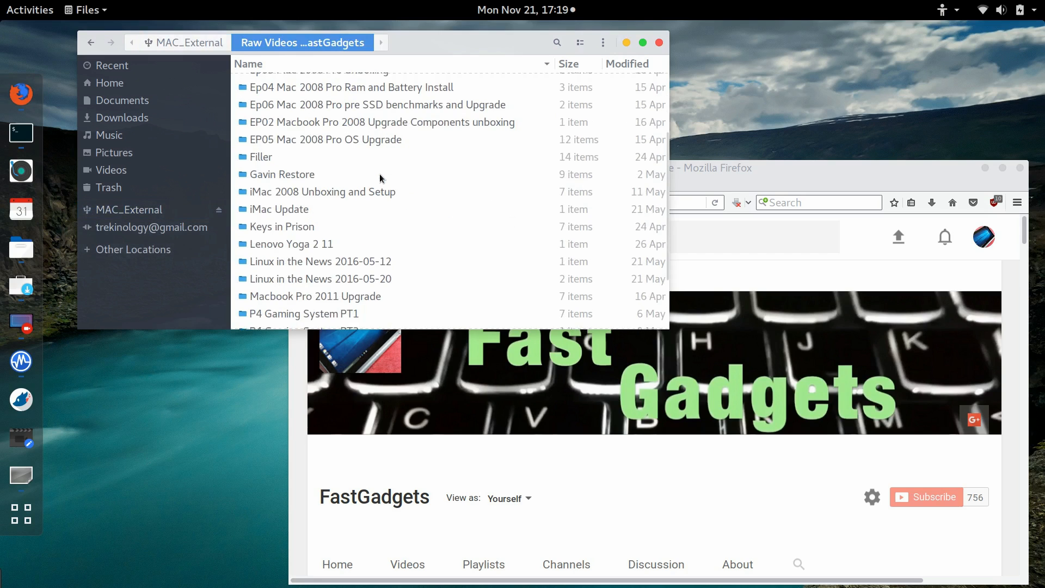
pyautogui.moveTo(324, 198)
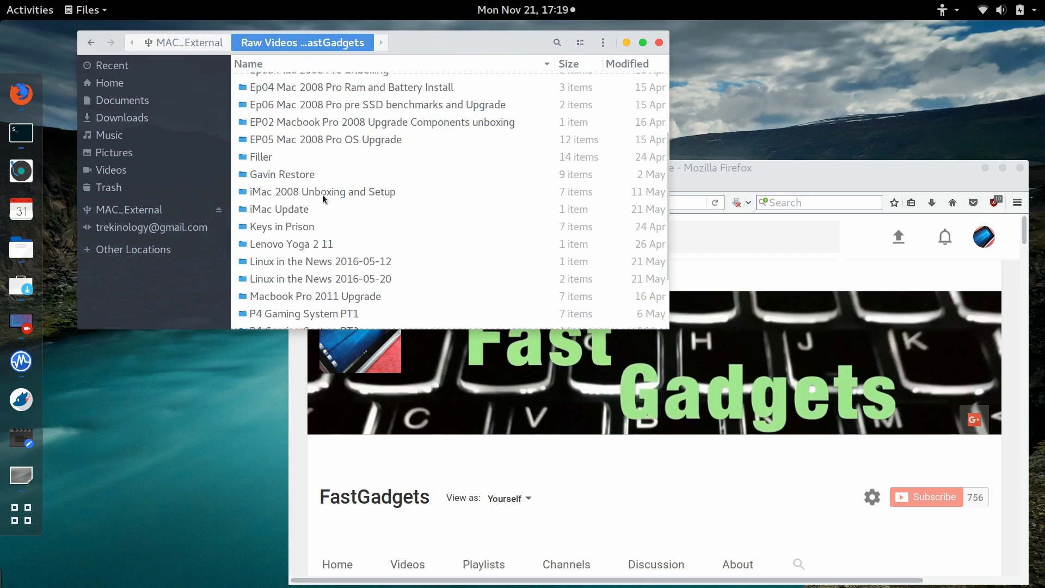
pyautogui.doubleClick(322, 191)
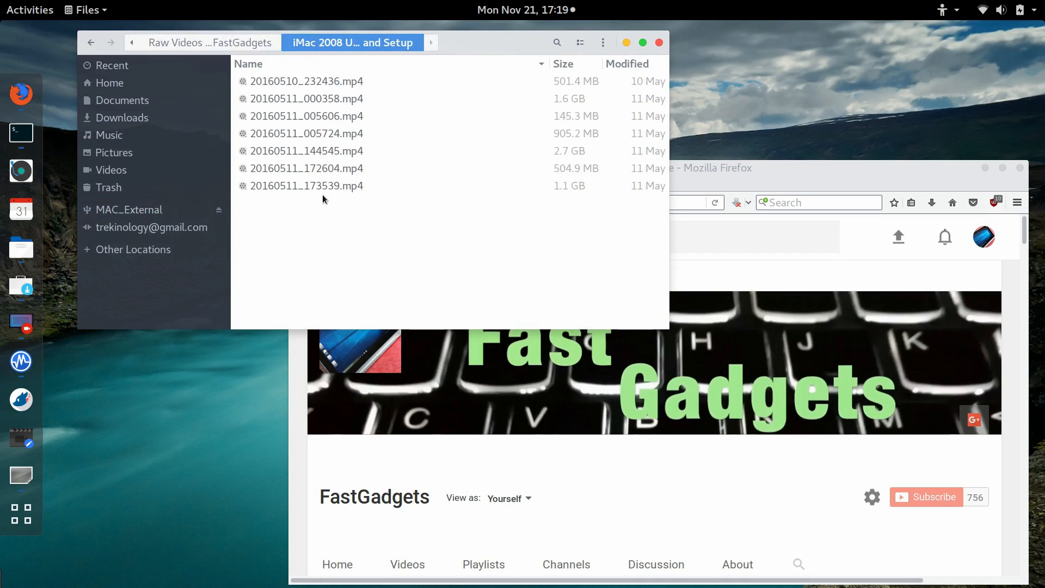
pyautogui.doubleClick(306, 186)
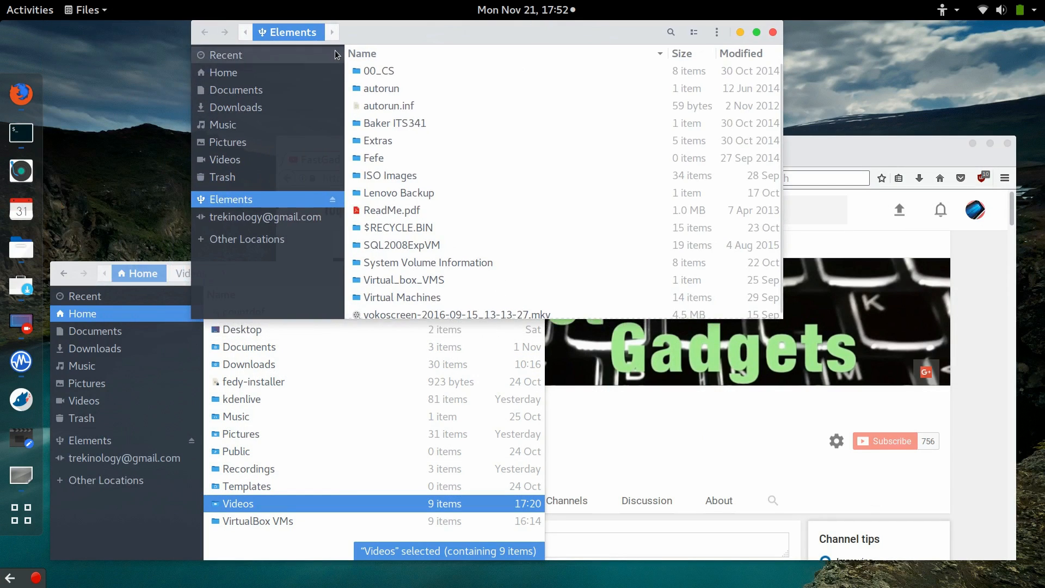
pyautogui.moveTo(464, 110)
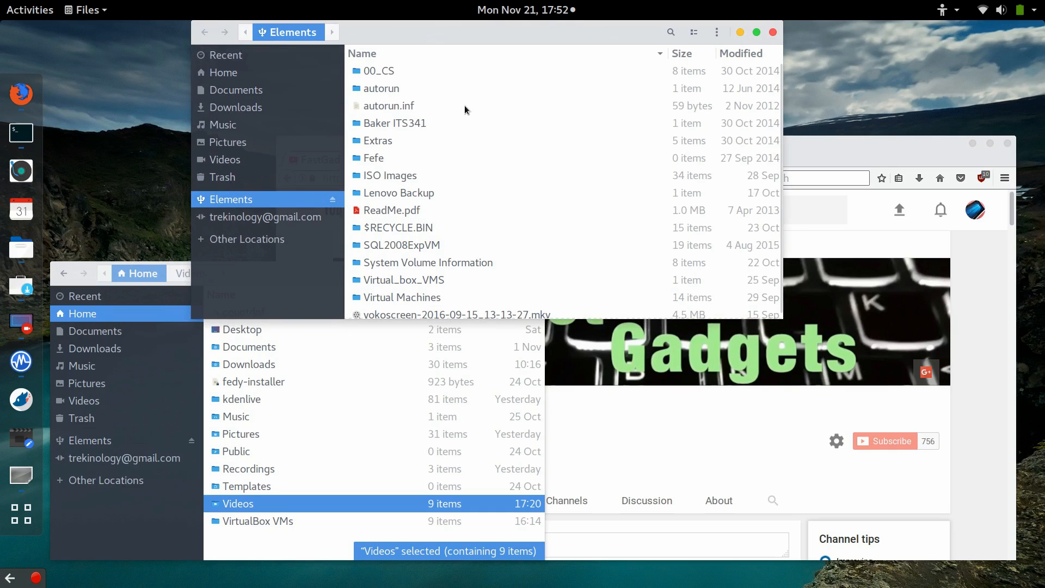
# Step: Browse the ISO Images folder on the Elements drive and scroll through its disc images
pyautogui.scroll(3)
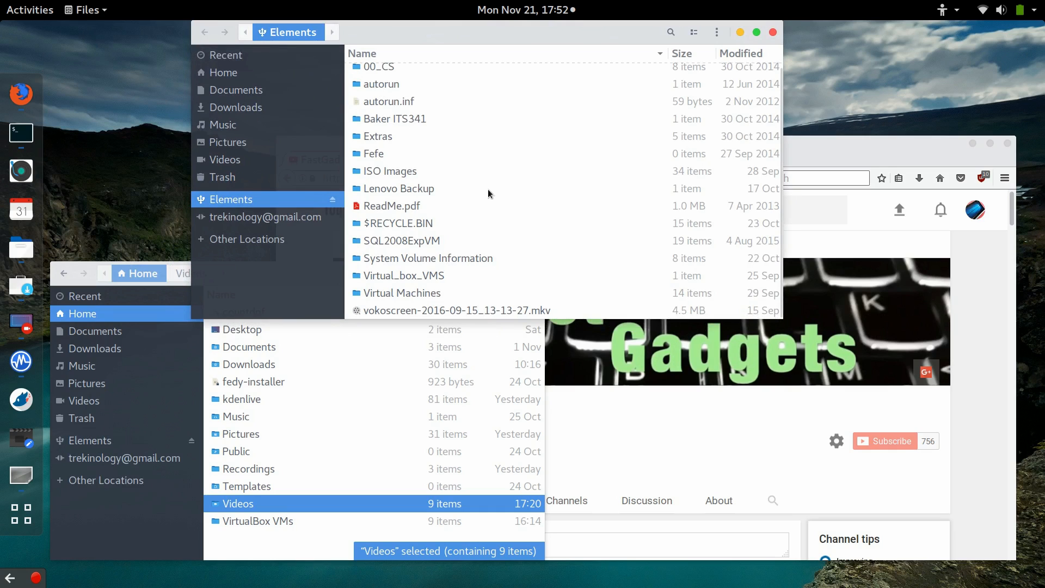
pyautogui.moveTo(390, 156)
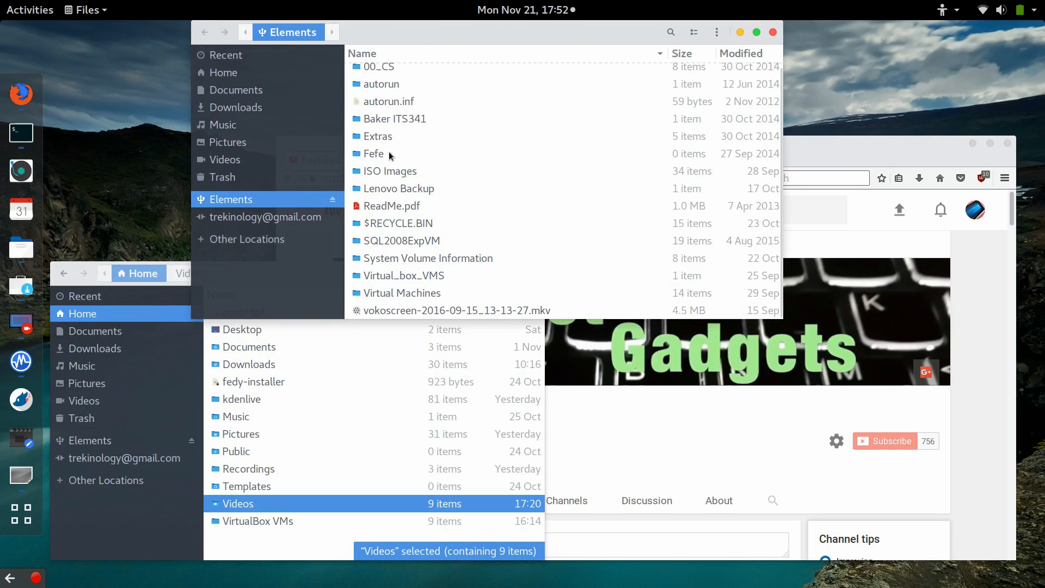
pyautogui.moveTo(400, 181)
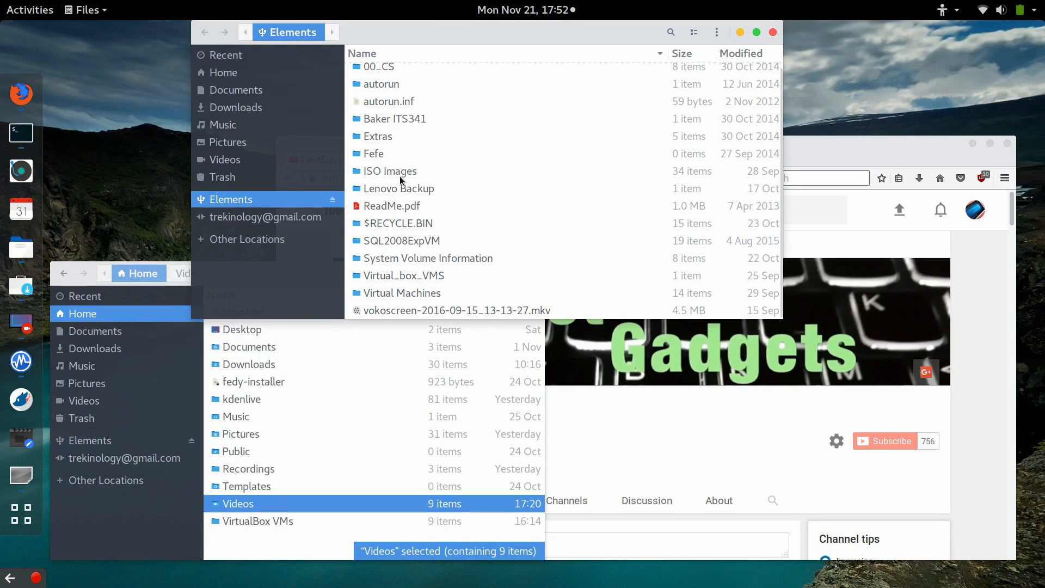
pyautogui.doubleClick(390, 171)
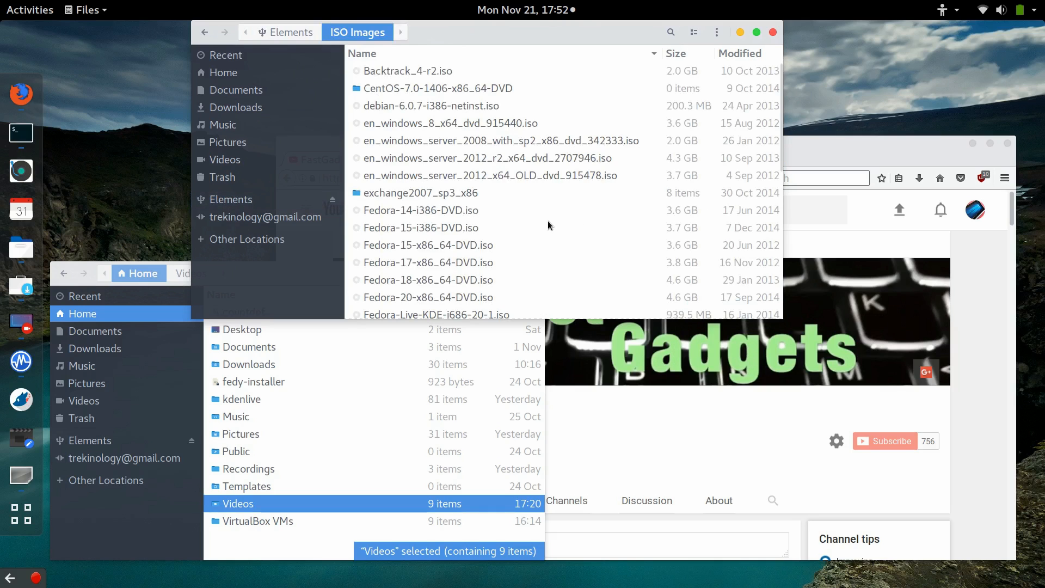
pyautogui.scroll(-3)
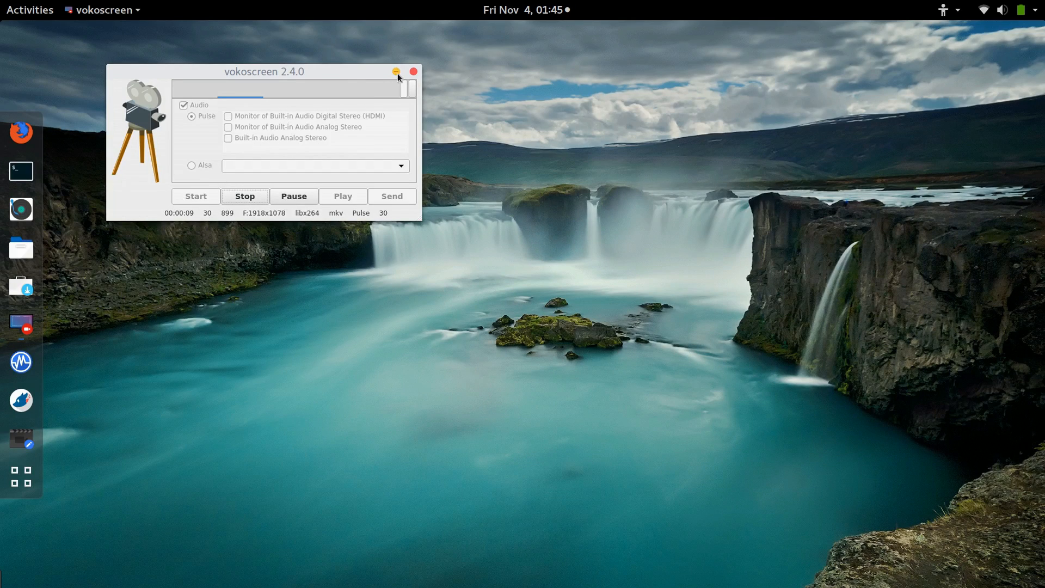
# Step: Minimise vokoscreen and launch GNOME Software from the dash, scrolling its front page
pyautogui.click(394, 72)
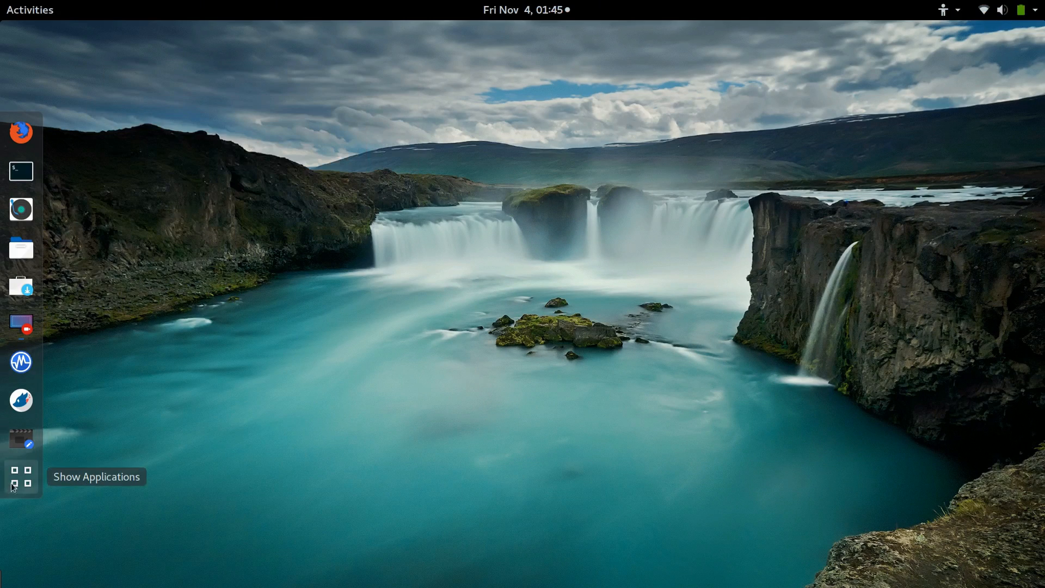
pyautogui.click(21, 170)
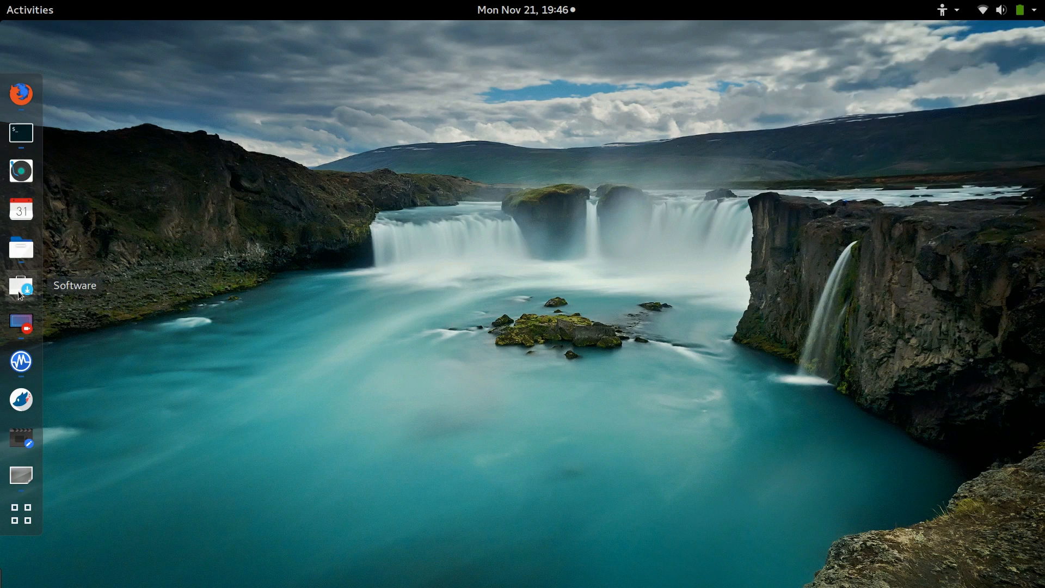
pyautogui.click(20, 287)
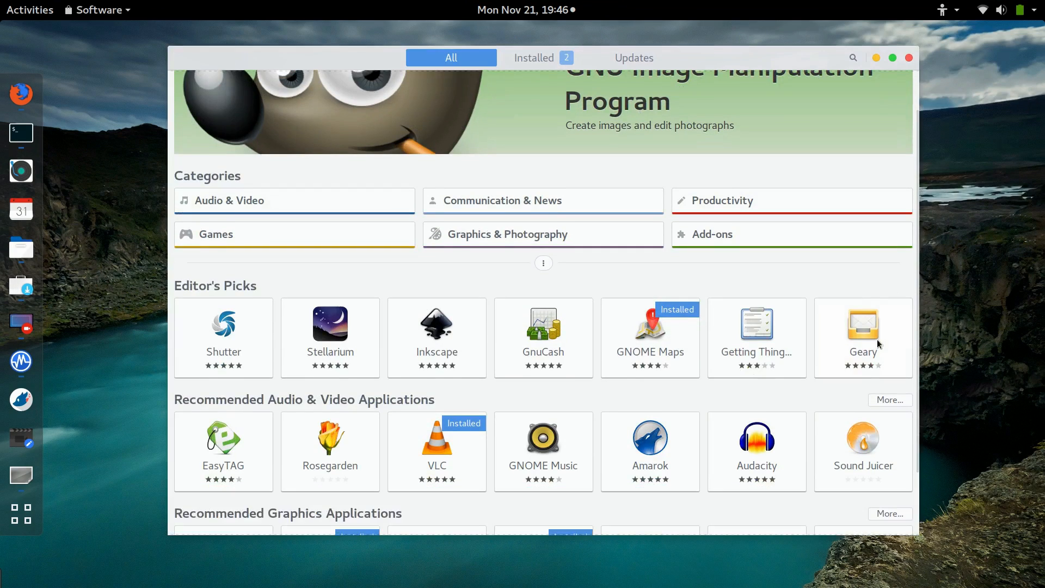
pyautogui.scroll(-3)
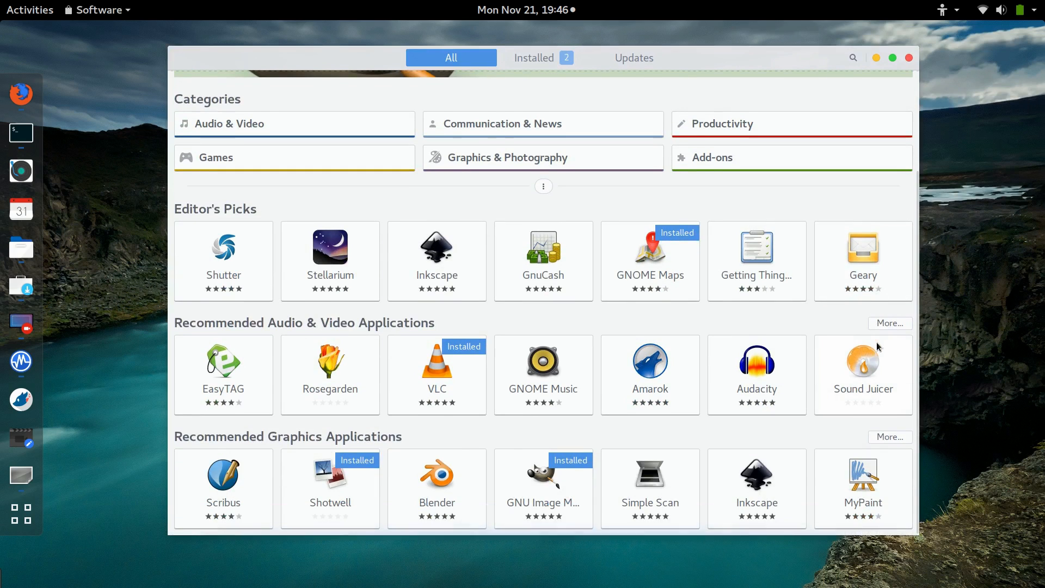
pyautogui.scroll(3)
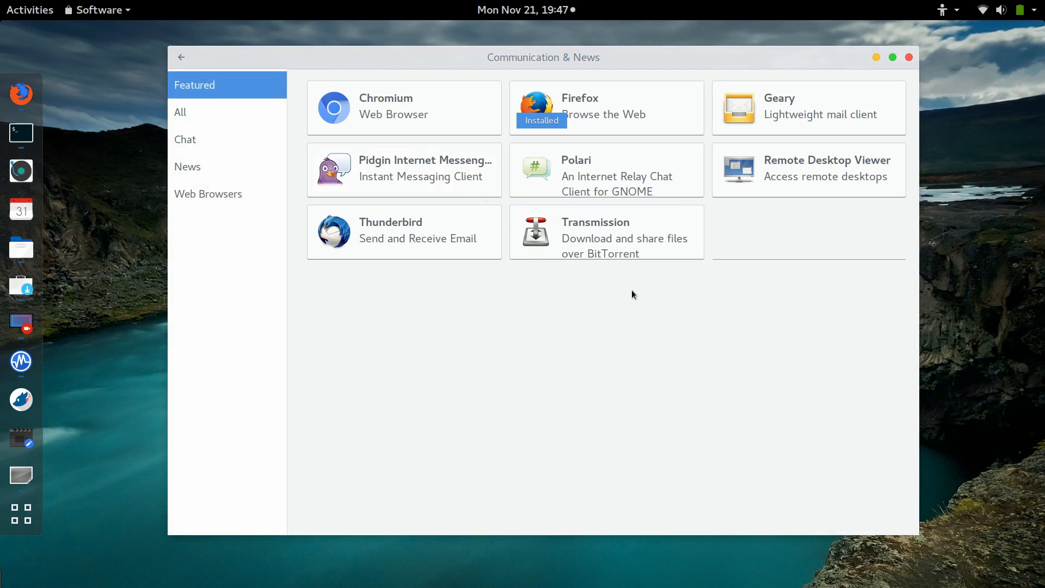
pyautogui.moveTo(178, 76)
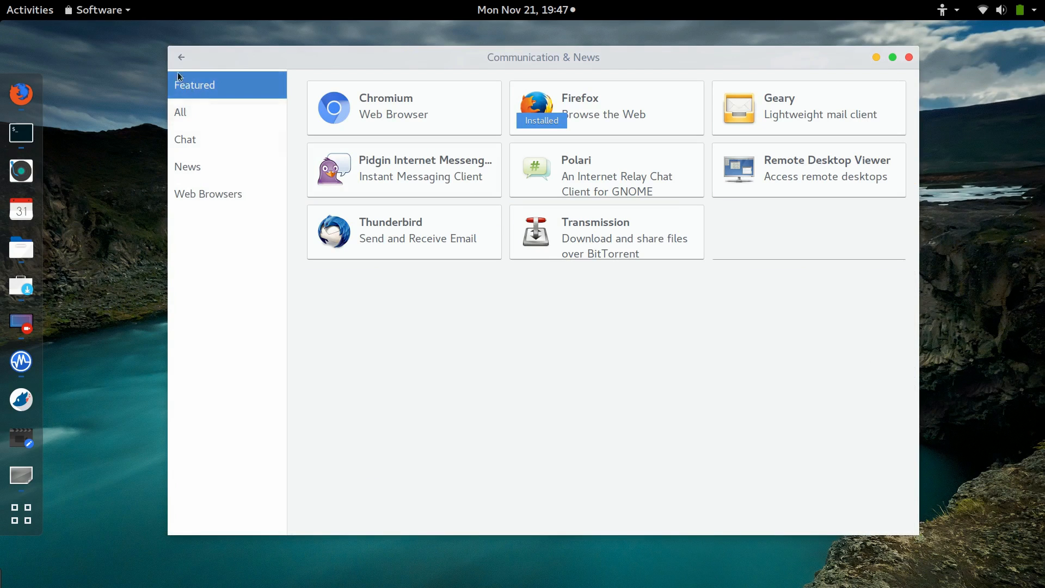
# Step: List all Communication & News apps and scroll through them, Firefox and Chrome installed
pyautogui.click(180, 112)
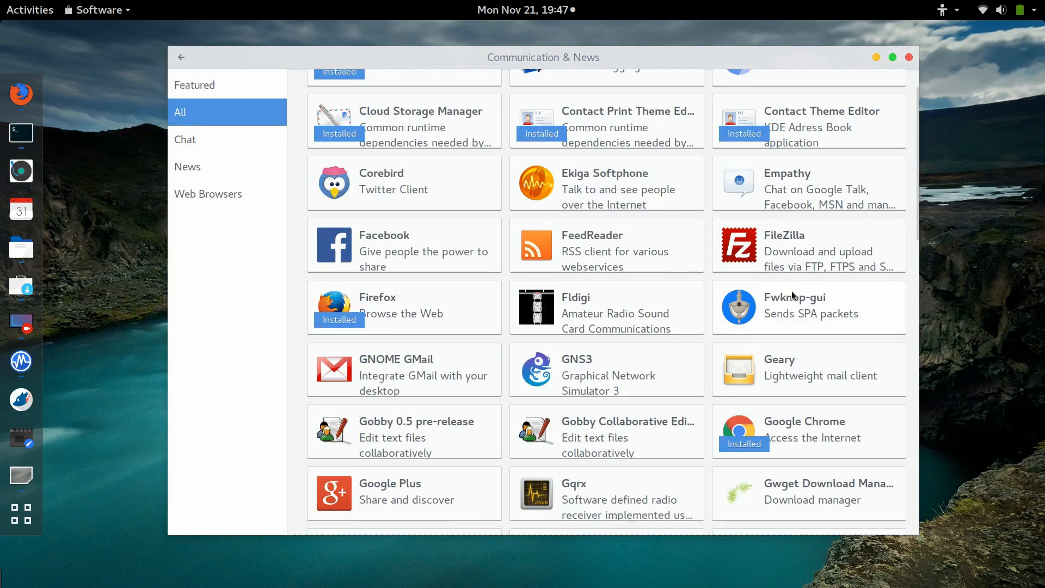
pyautogui.scroll(-3)
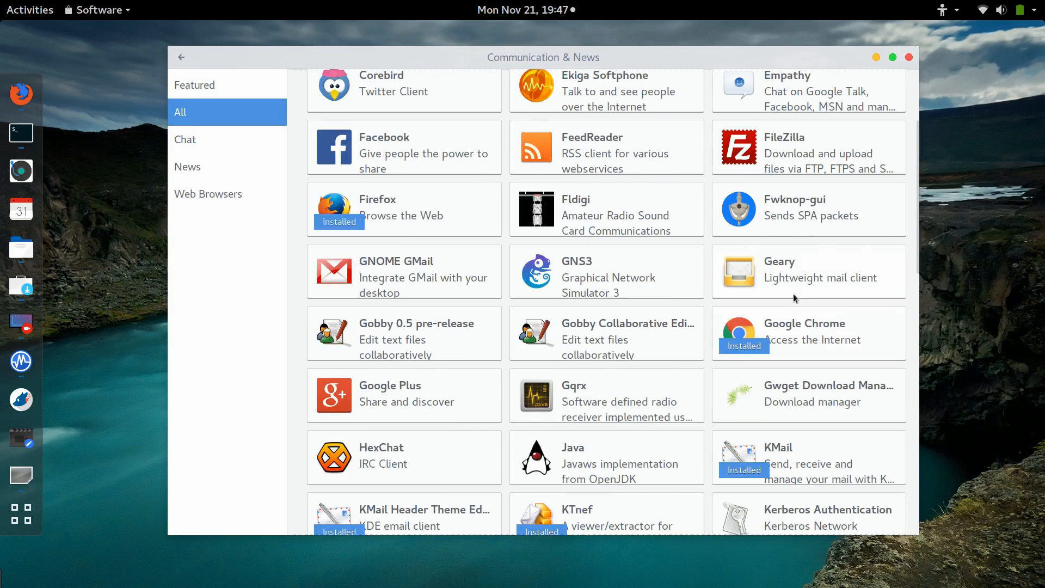
pyautogui.scroll(-3)
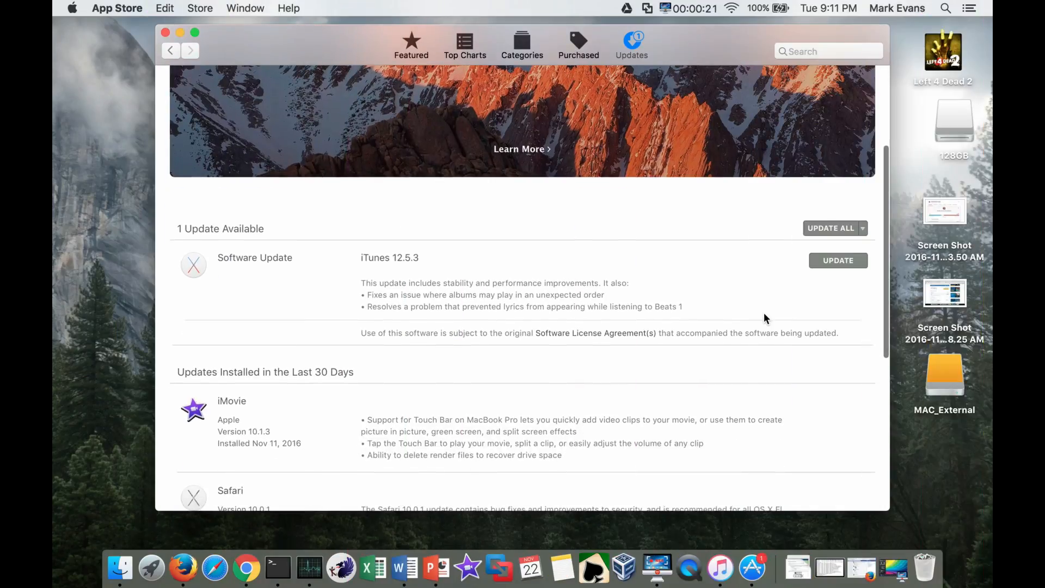
# Step: Start the iTunes 12.5.3 update, quitting iTunes so installation begins, then show the GNOME app overview
pyautogui.scroll(-3)
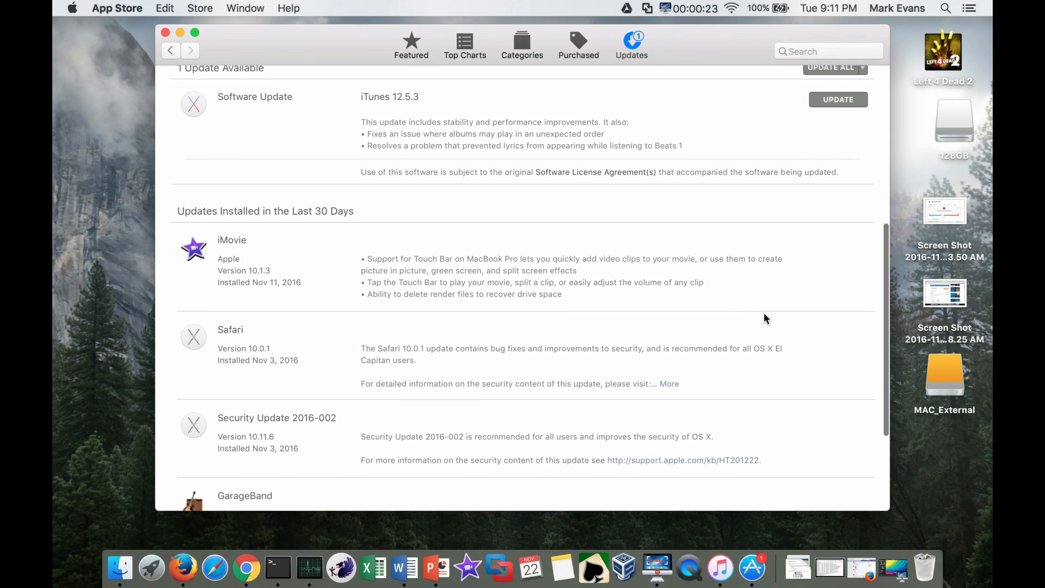
pyautogui.scroll(-3)
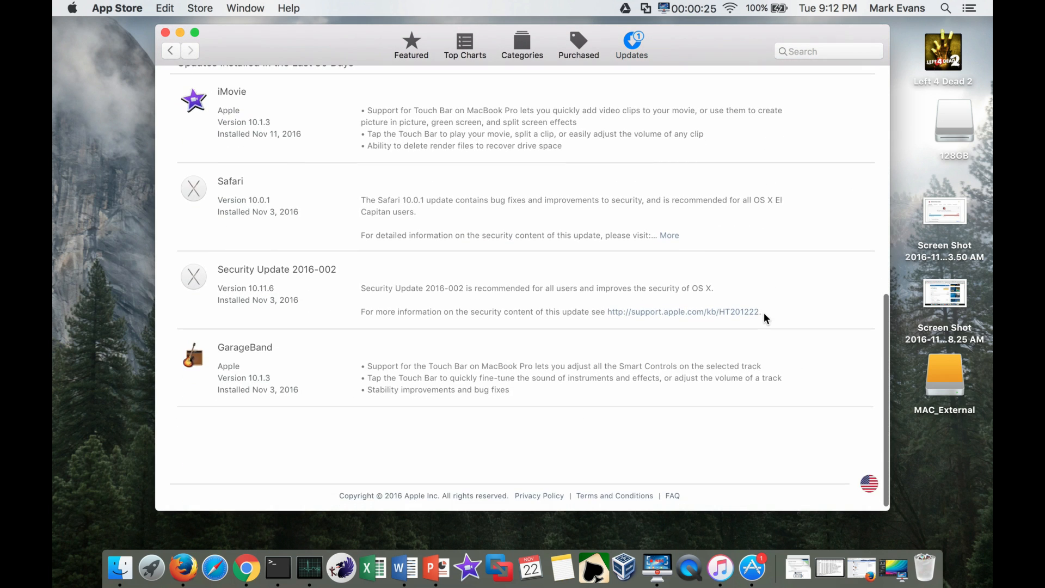
pyautogui.scroll(3)
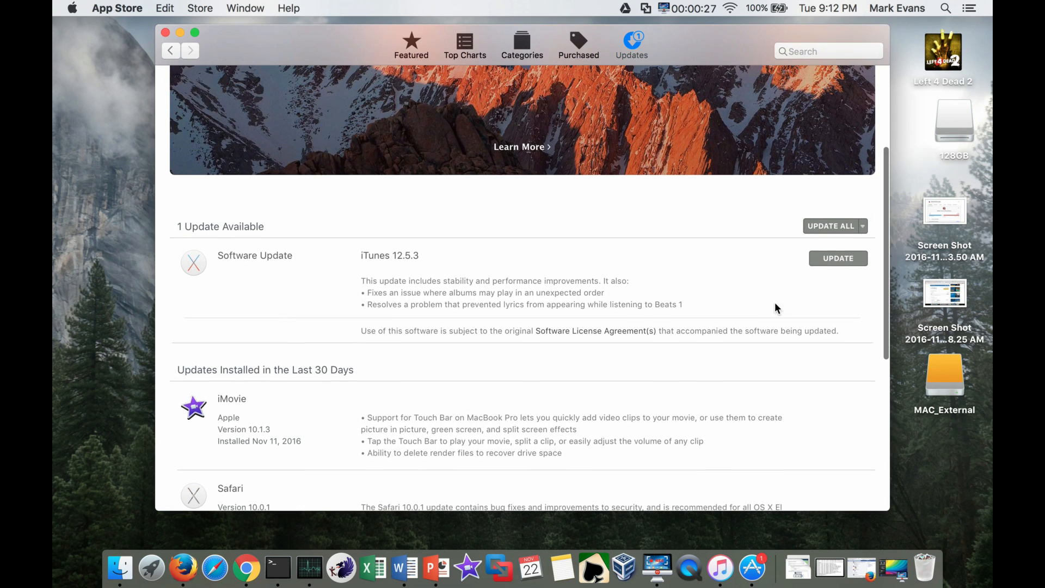
pyautogui.click(837, 258)
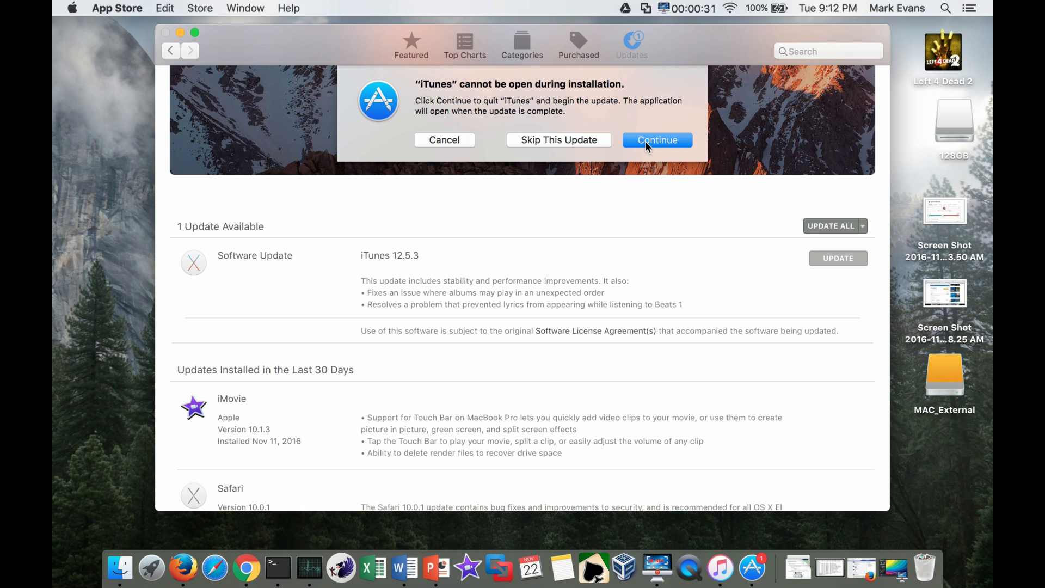
pyautogui.click(656, 141)
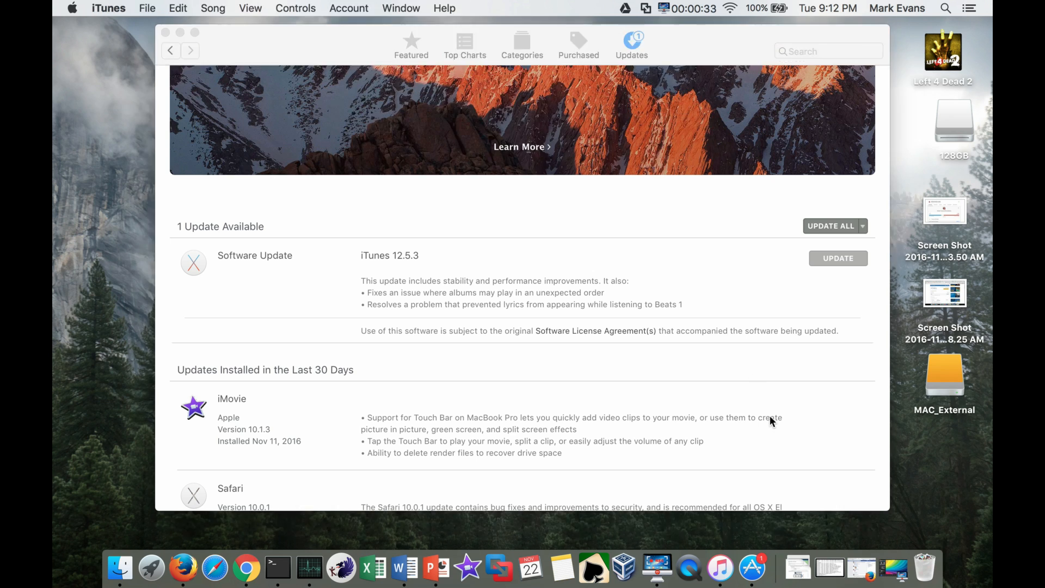
pyautogui.click(838, 258)
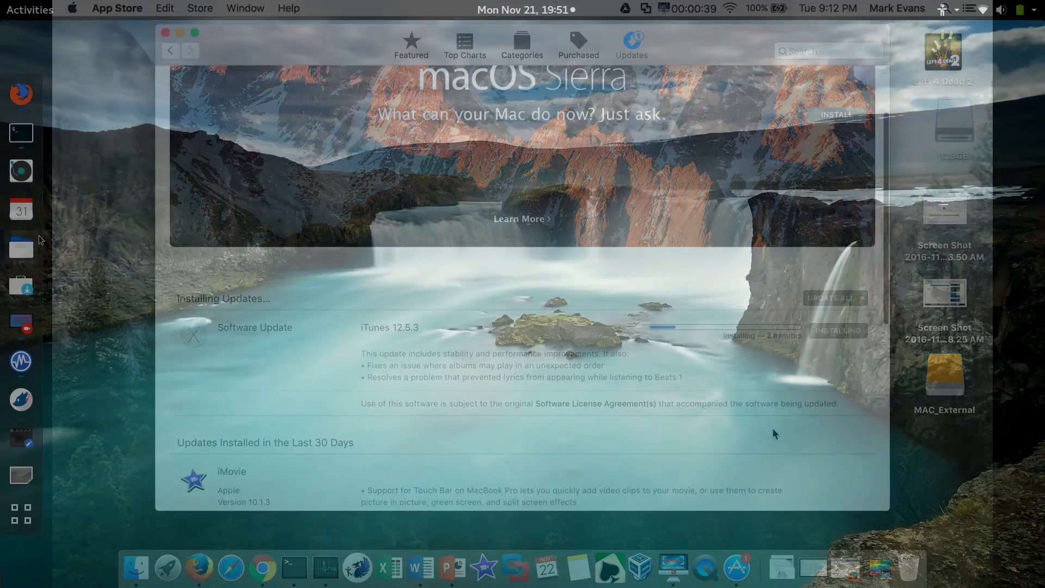
pyautogui.click(22, 513)
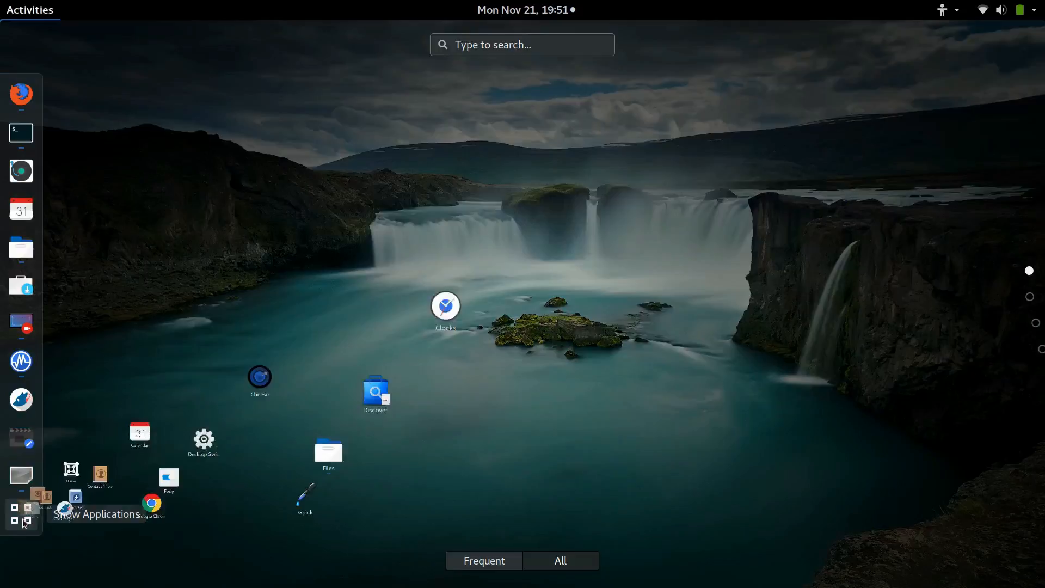
# Step: Launch Tweak Tool, keep the desktop background mode at Zoom, and show the Extensions page
pyautogui.write('tweak')
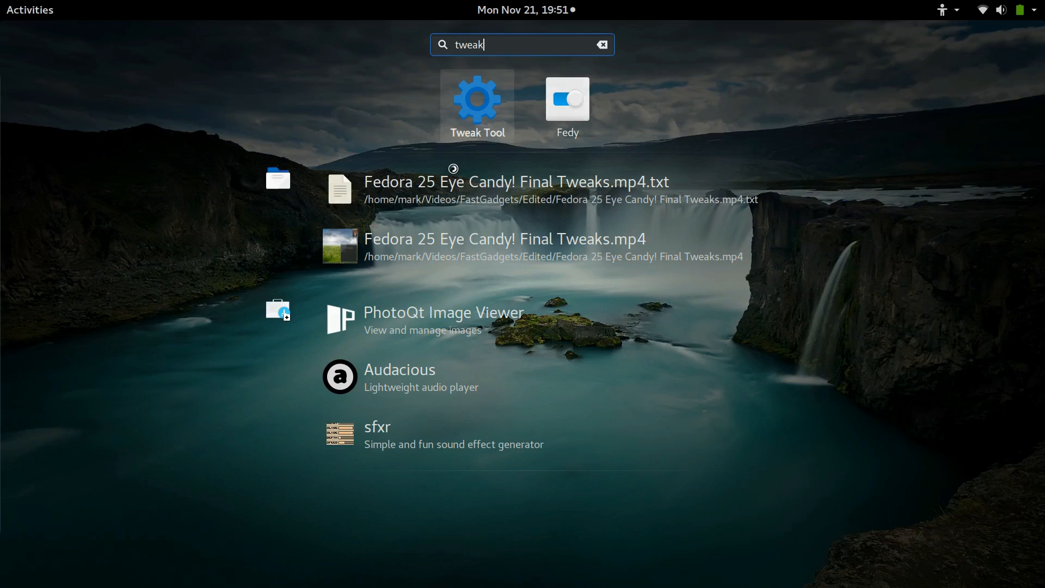
pyautogui.click(477, 101)
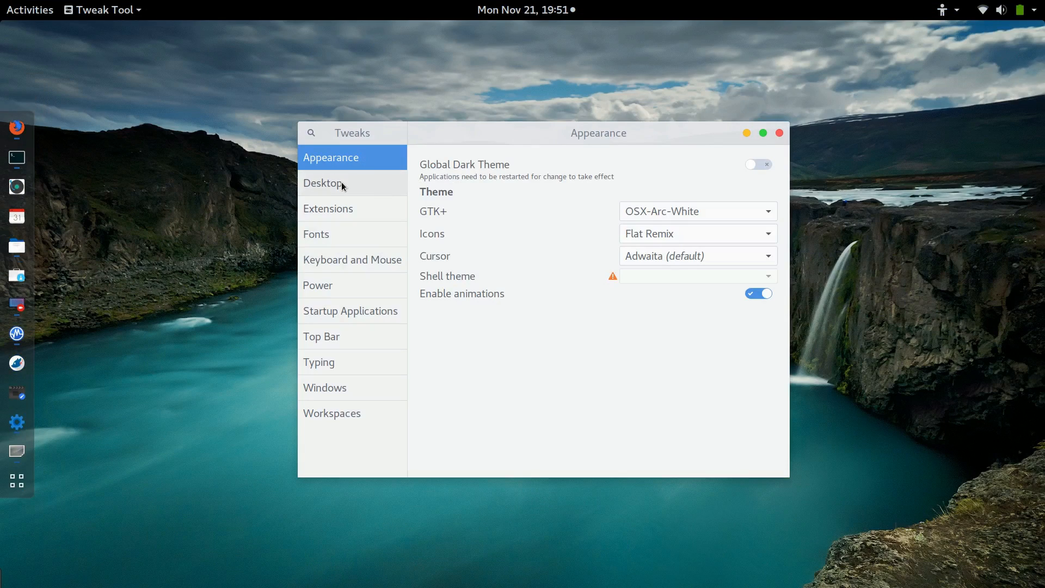
pyautogui.click(322, 183)
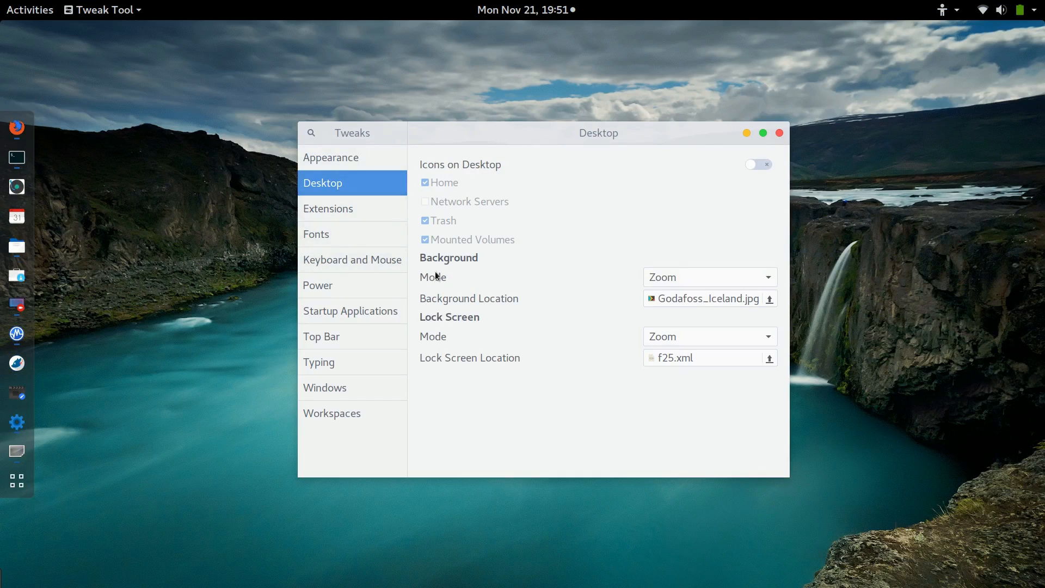
pyautogui.click(708, 276)
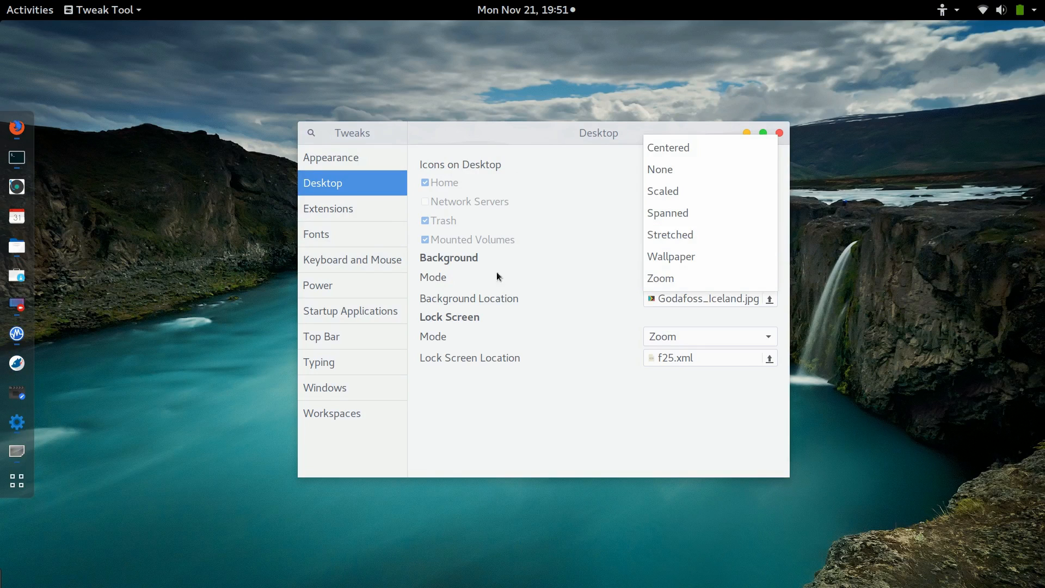
pyautogui.click(661, 278)
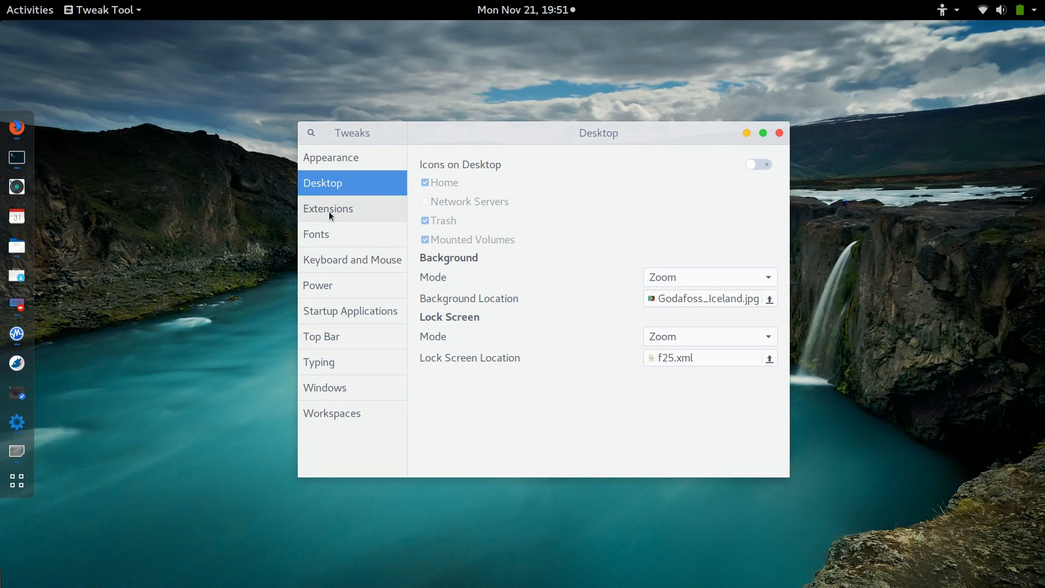
pyautogui.click(328, 208)
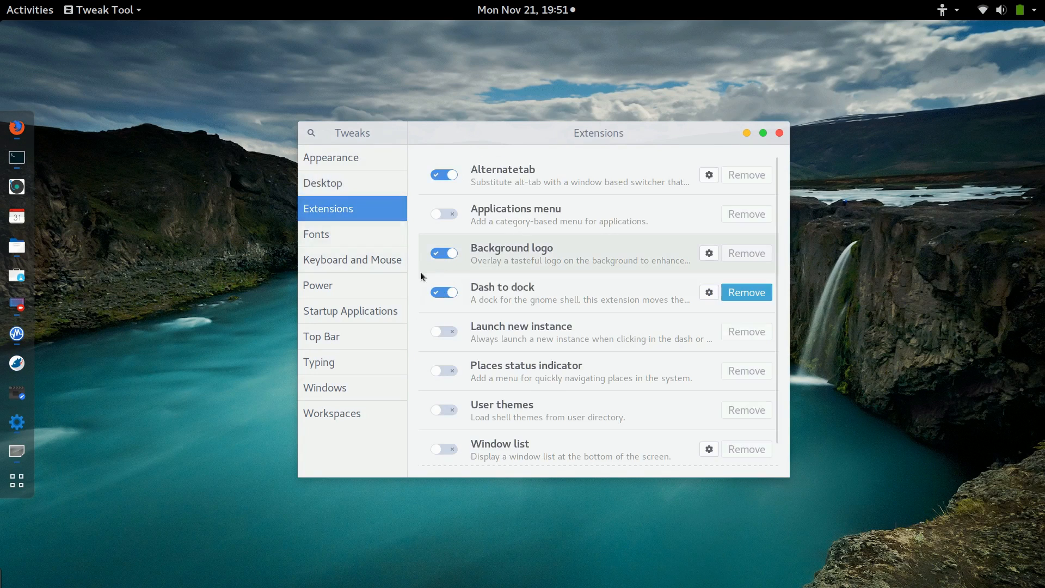
pyautogui.moveTo(529, 330)
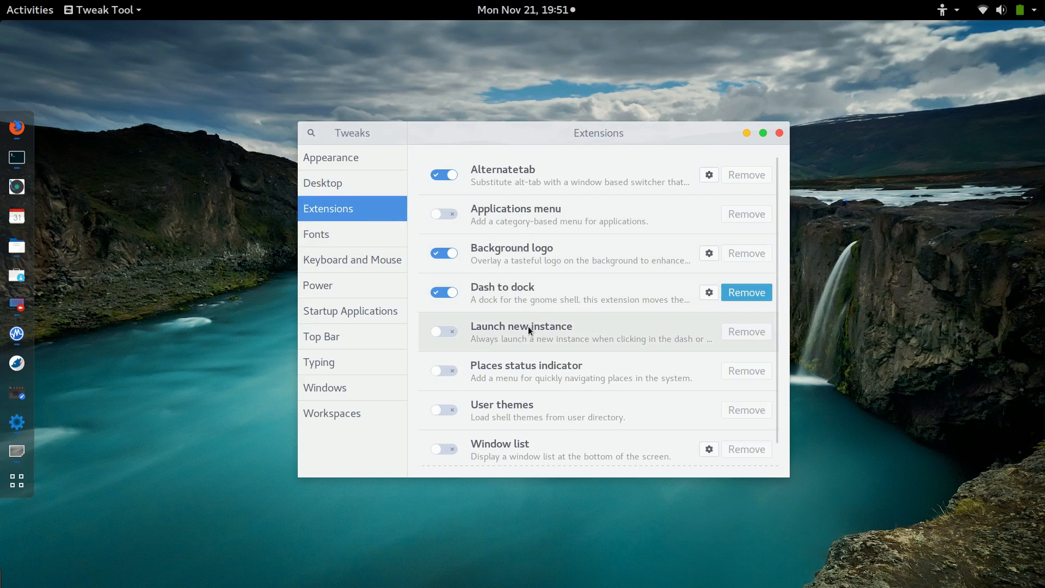
pyautogui.moveTo(522, 425)
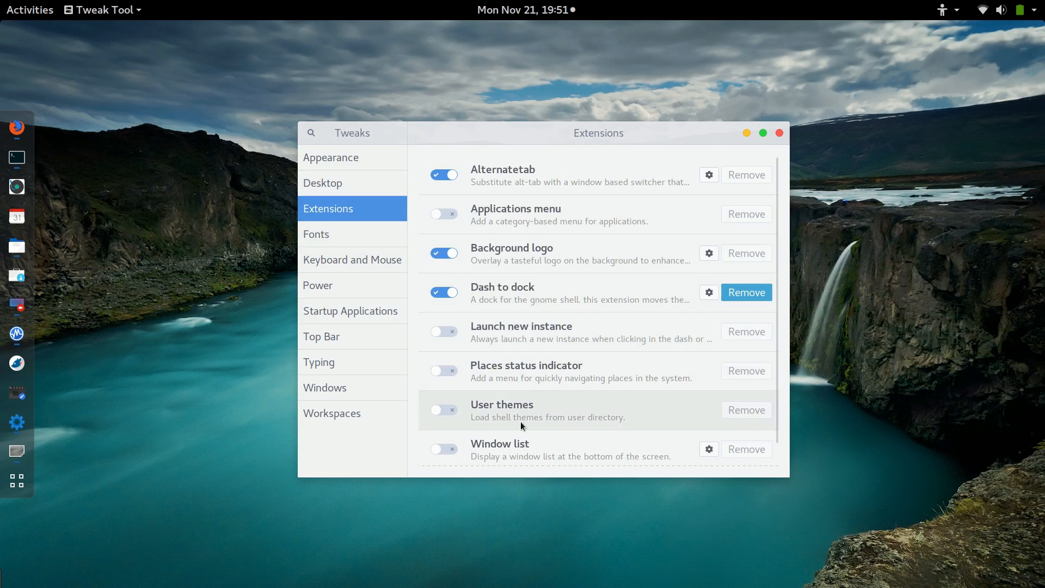
pyautogui.moveTo(434, 416)
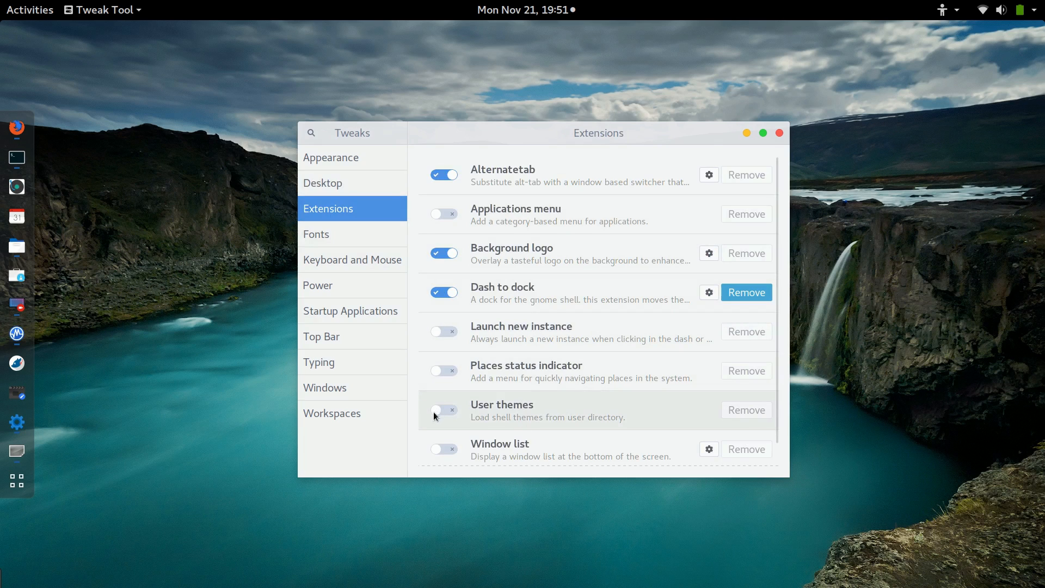
# Step: Enable the User themes extension and review Fonts, Keyboard and Mouse, Power, Top Bar, Typing and Windows pages
pyautogui.click(443, 410)
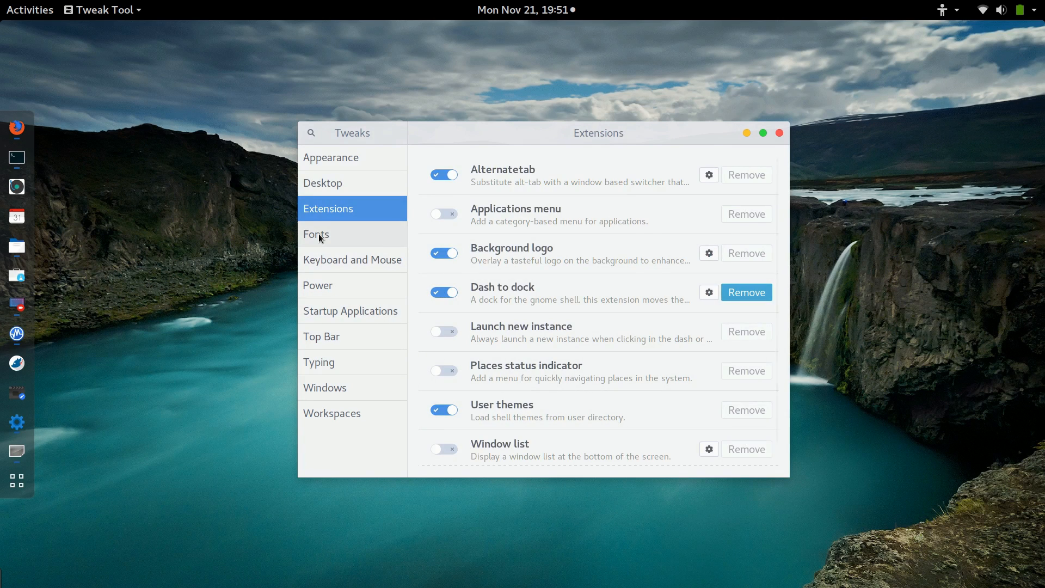
pyautogui.click(315, 235)
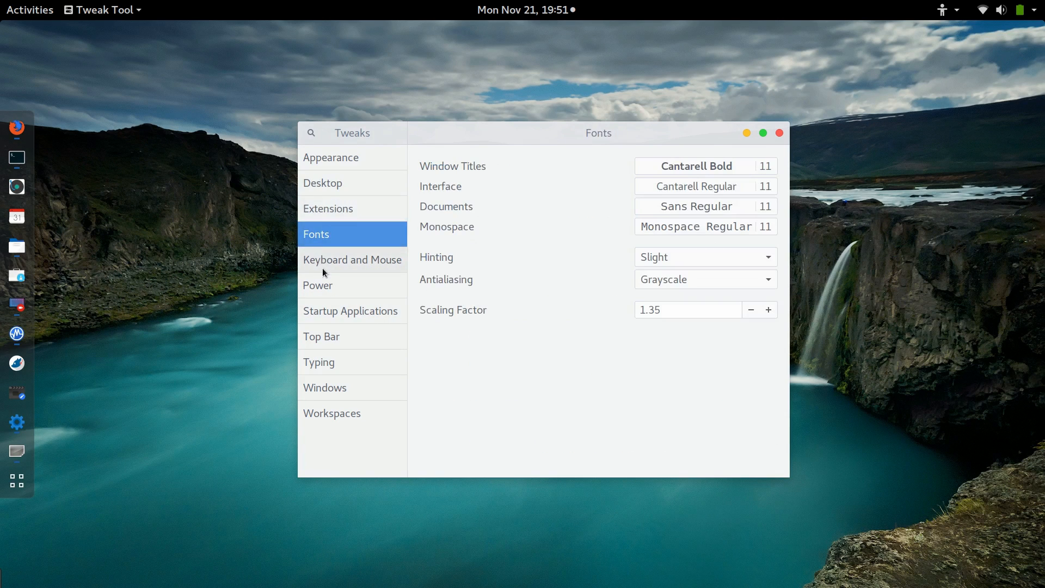
pyautogui.click(351, 259)
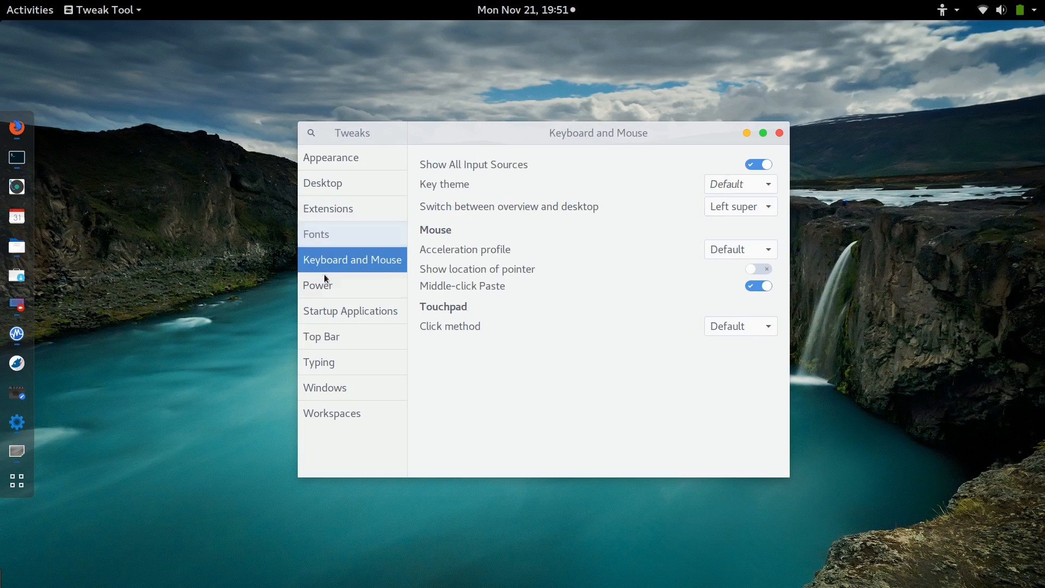
pyautogui.click(318, 285)
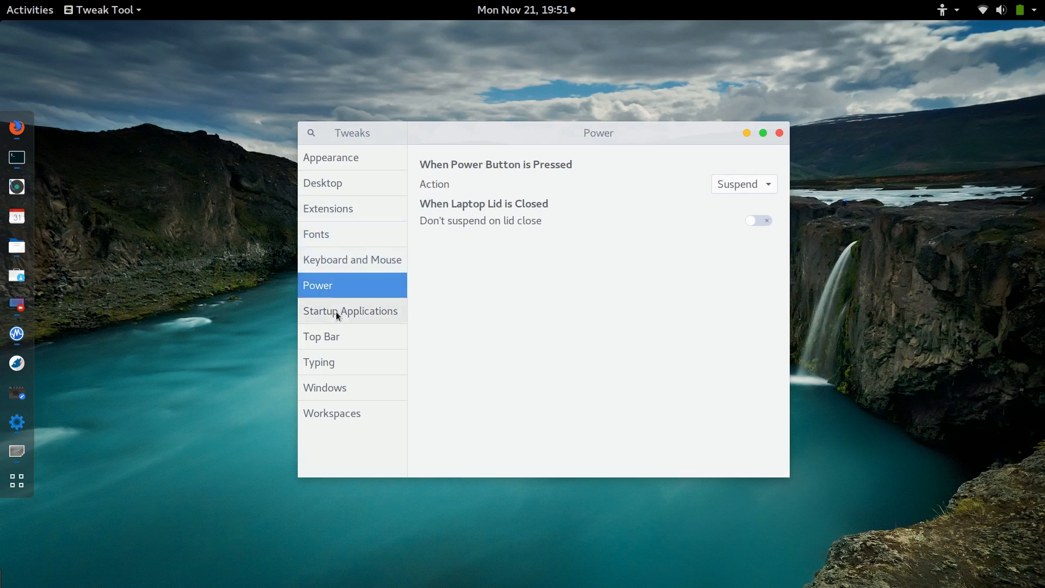
pyautogui.click(321, 337)
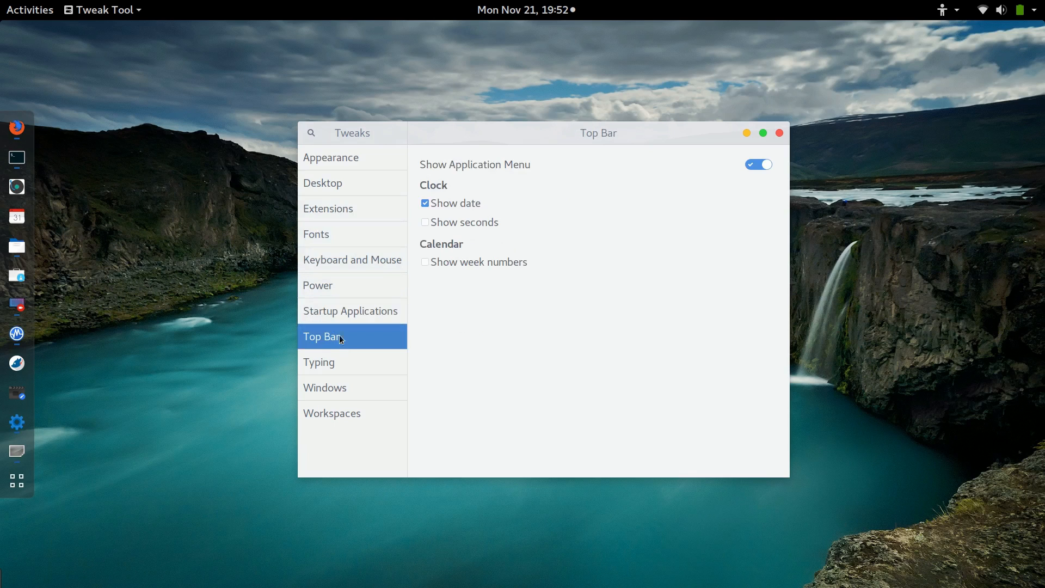
pyautogui.click(319, 362)
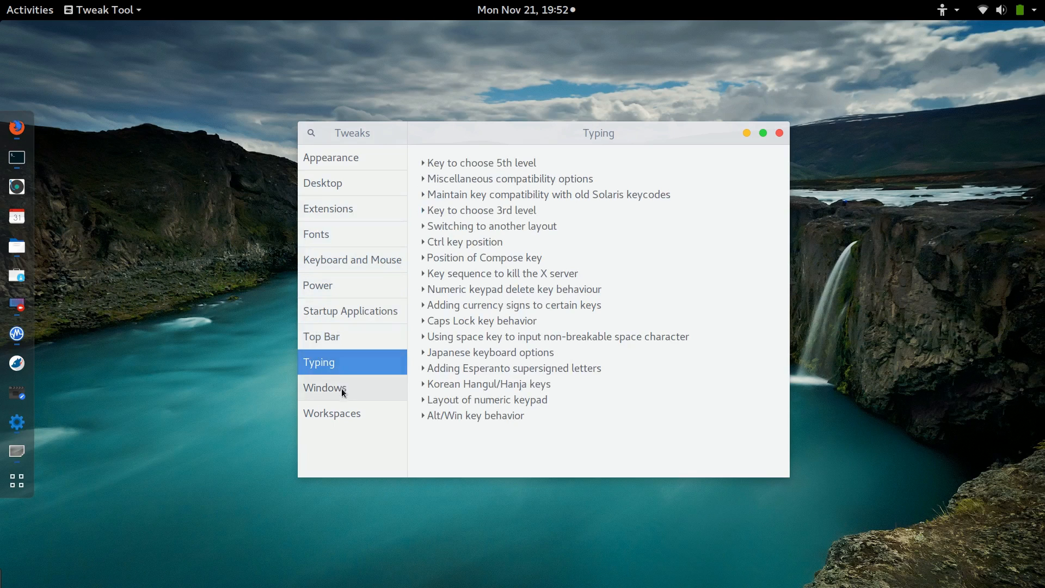
pyautogui.click(326, 387)
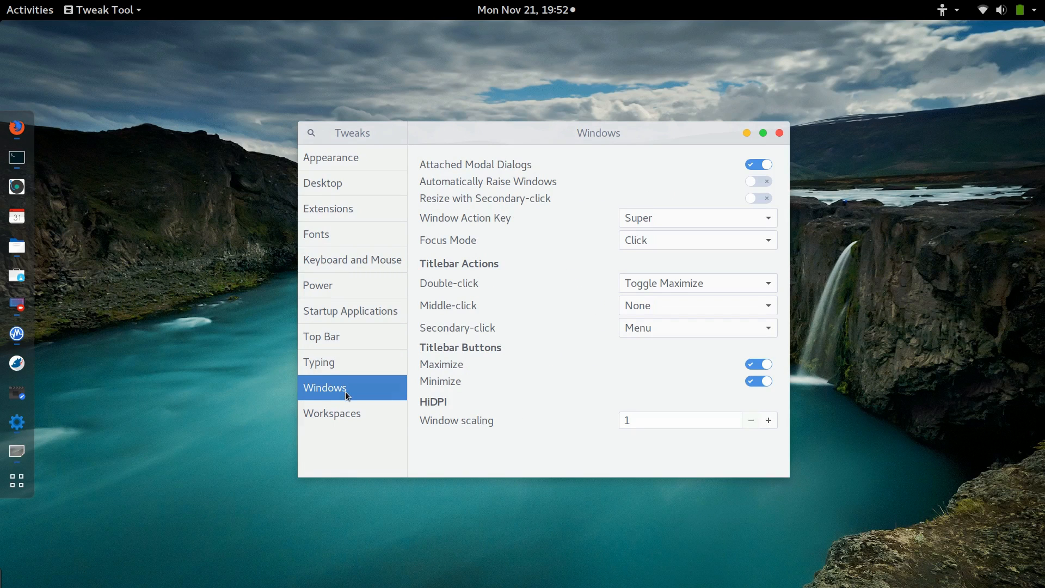
pyautogui.click(332, 412)
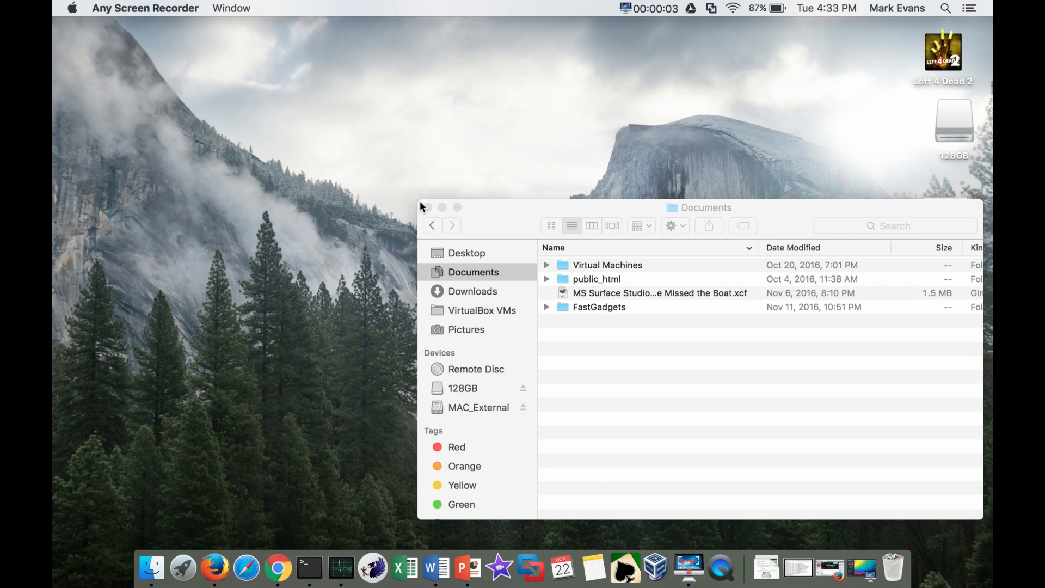
# Step: In Finder, select the MAC_External drive and open its CC Audio for FastGadgets folder
pyautogui.click(700, 207)
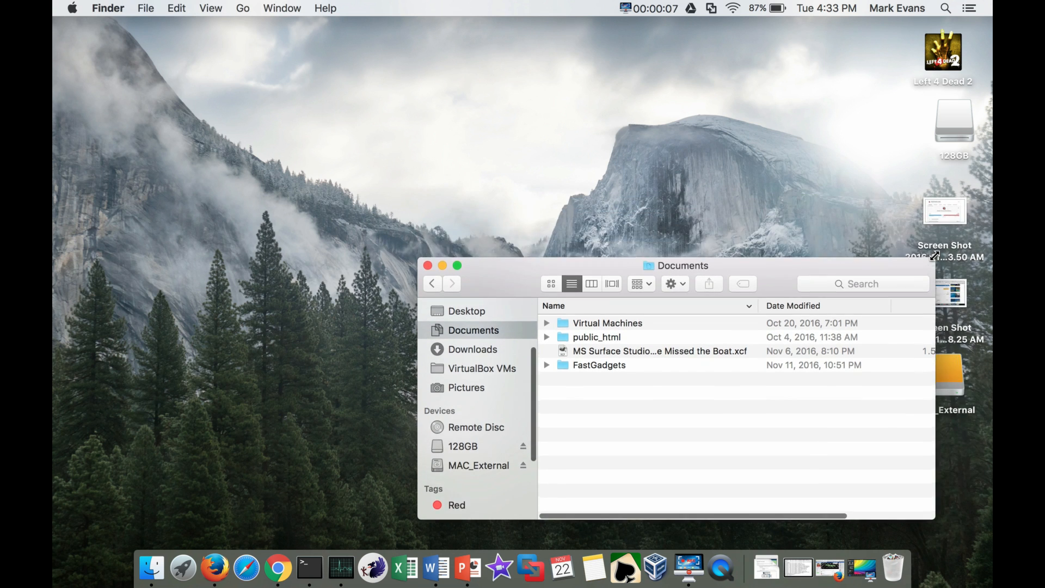
pyautogui.click(478, 465)
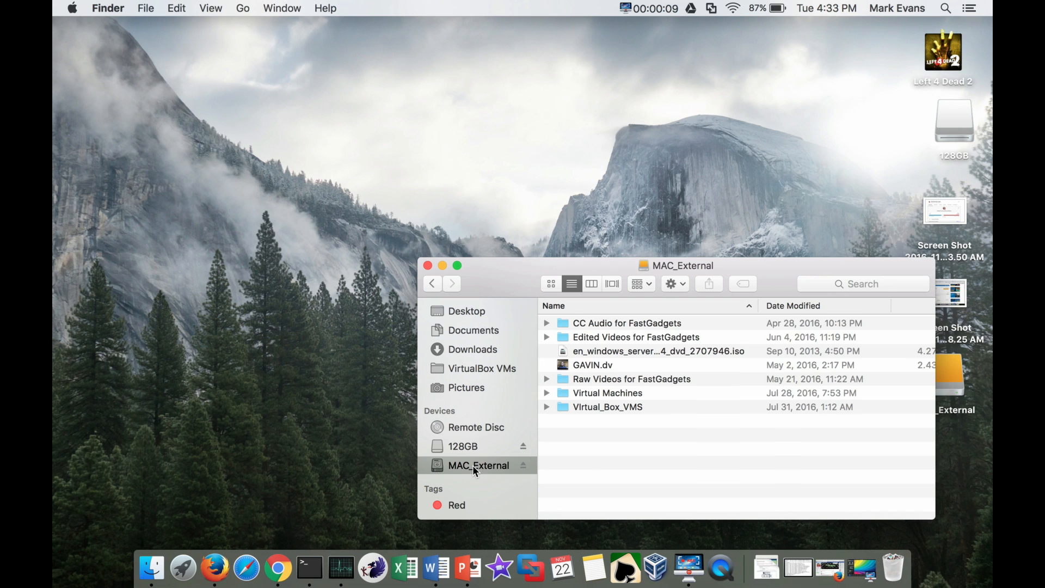
pyautogui.moveTo(674, 407)
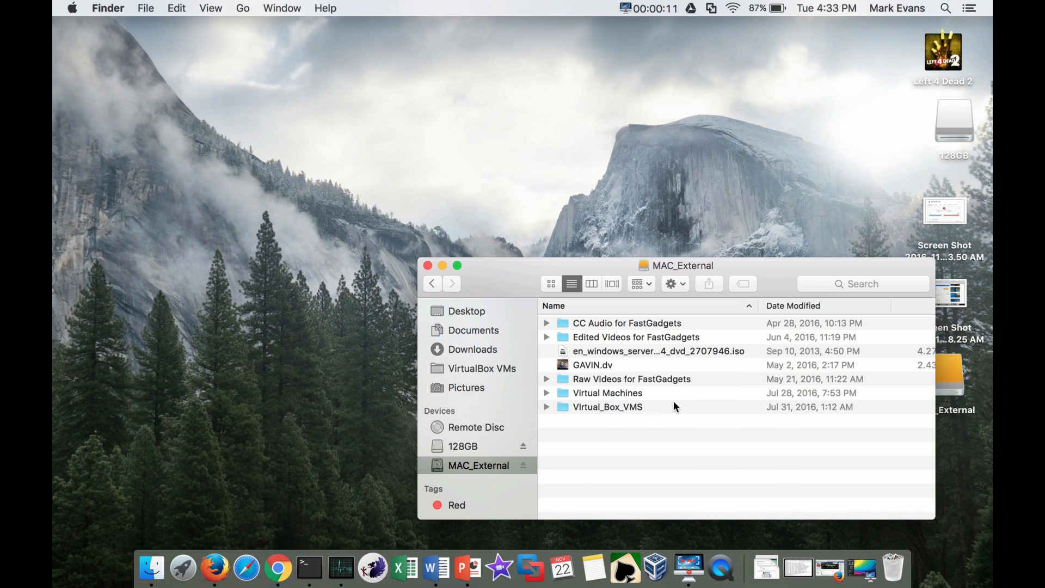
pyautogui.moveTo(643, 338)
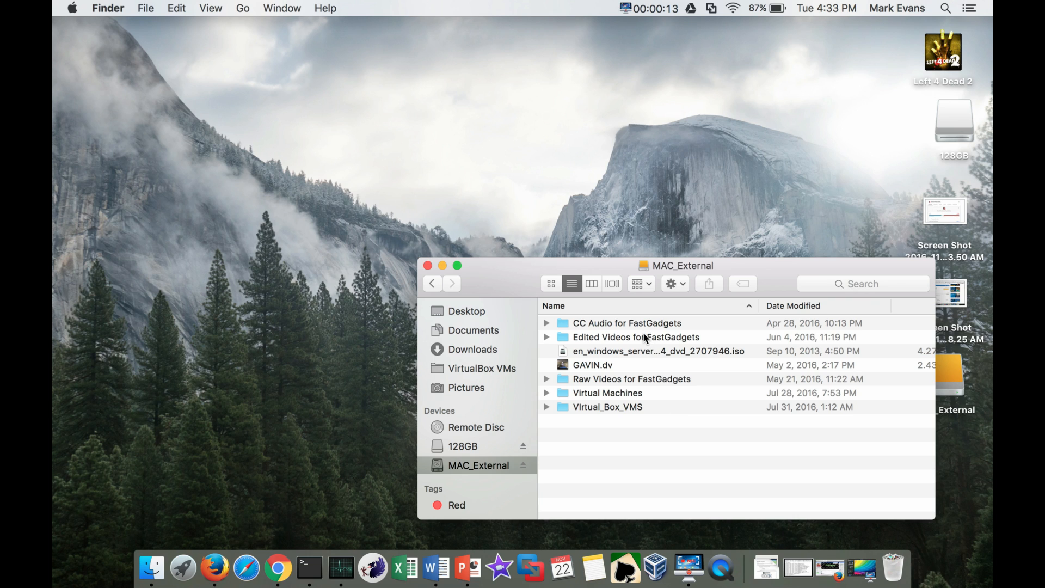
pyautogui.moveTo(656, 389)
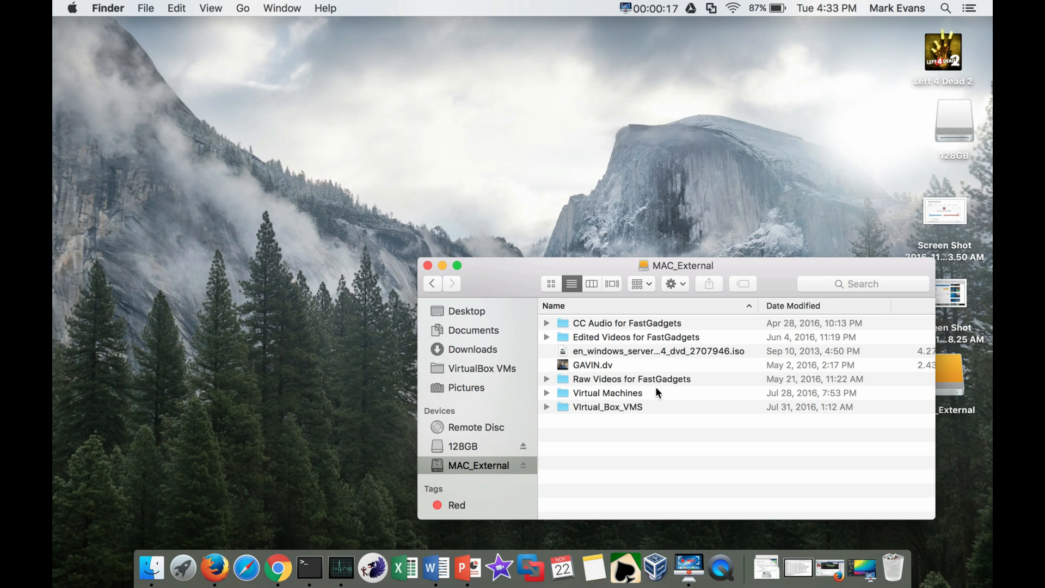
pyautogui.click(627, 322)
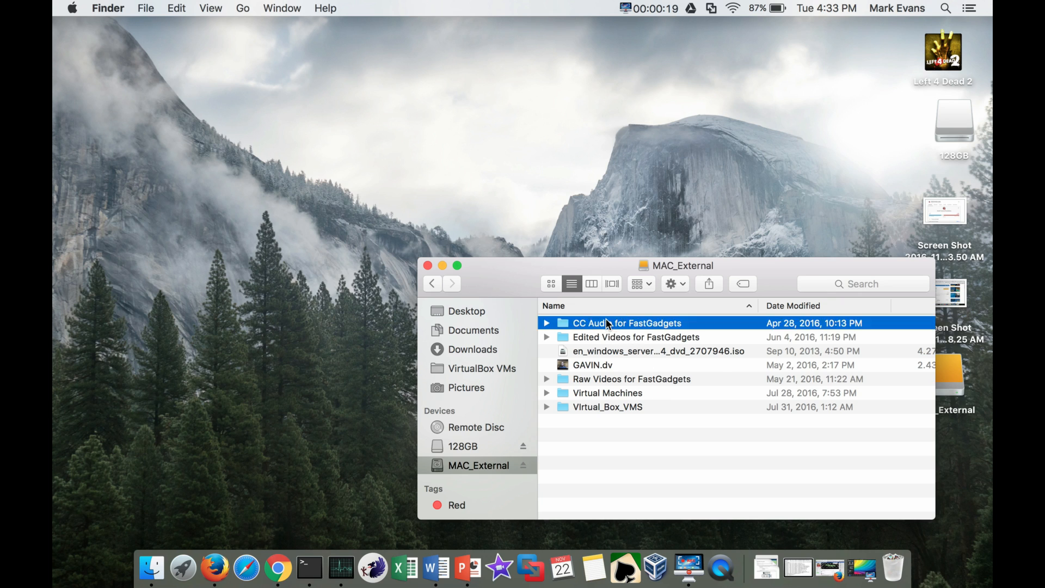
pyautogui.doubleClick(627, 322)
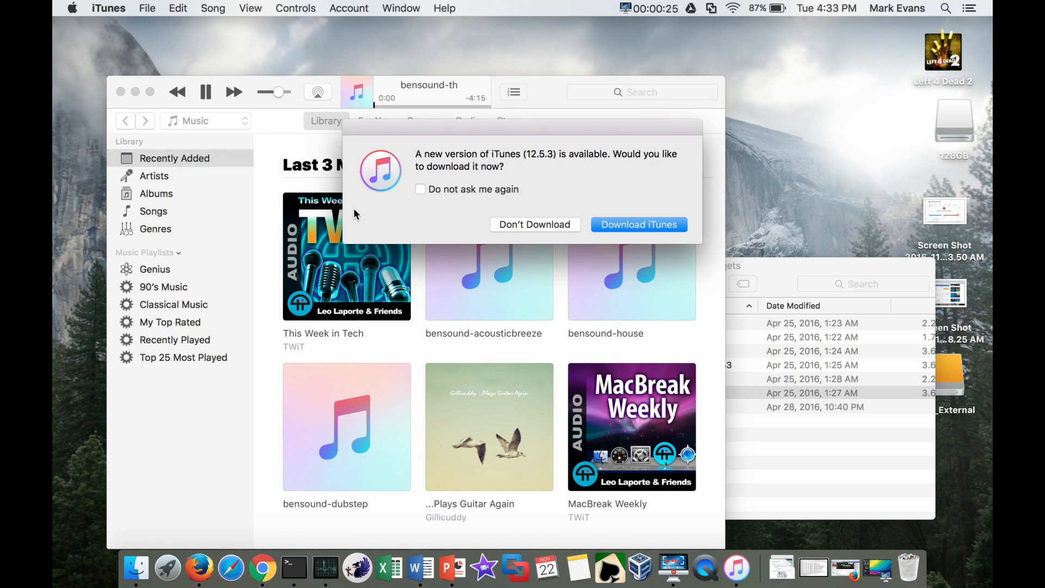
pyautogui.moveTo(465, 191)
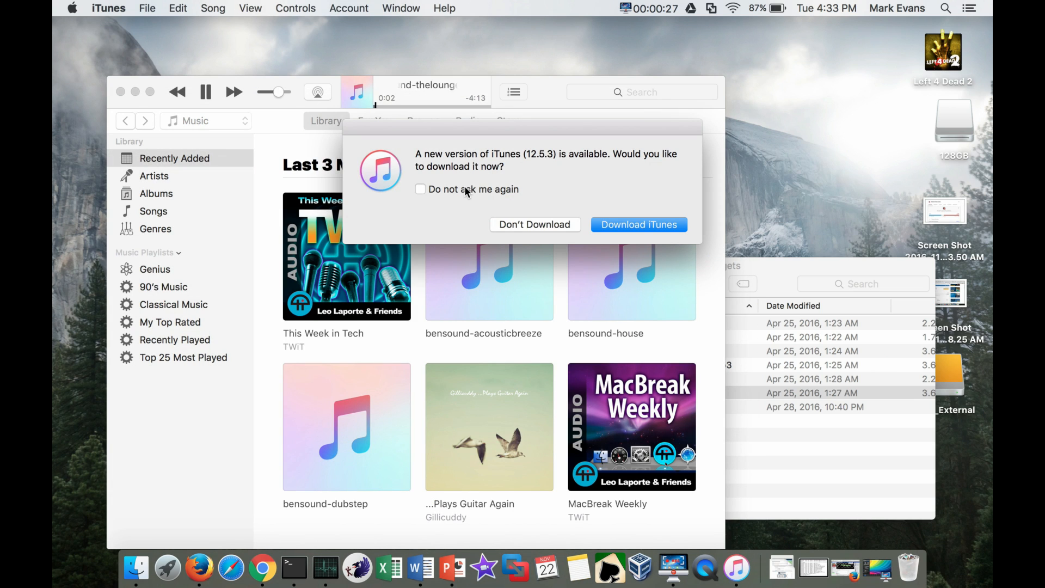
# Step: Decline the iTunes 12.5.3 download, close iTunes, and open System Preferences from the Apple menu
pyautogui.click(533, 224)
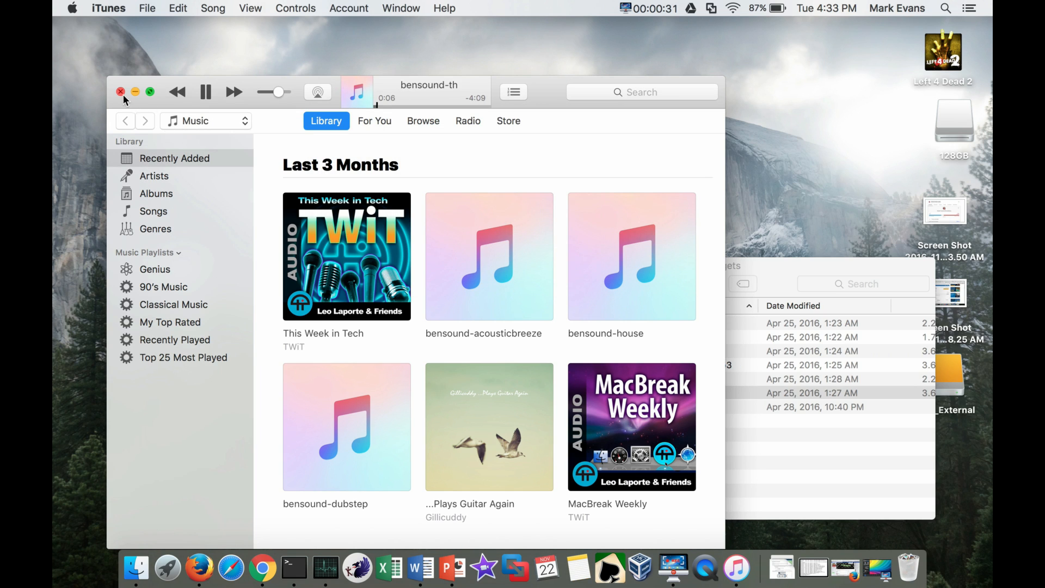
pyautogui.click(120, 91)
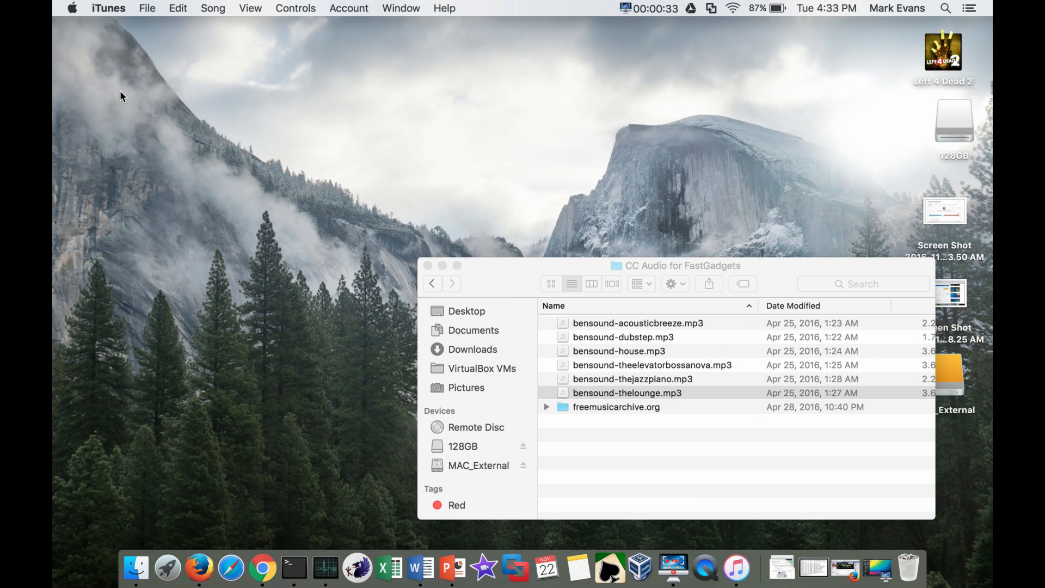
pyautogui.click(72, 7)
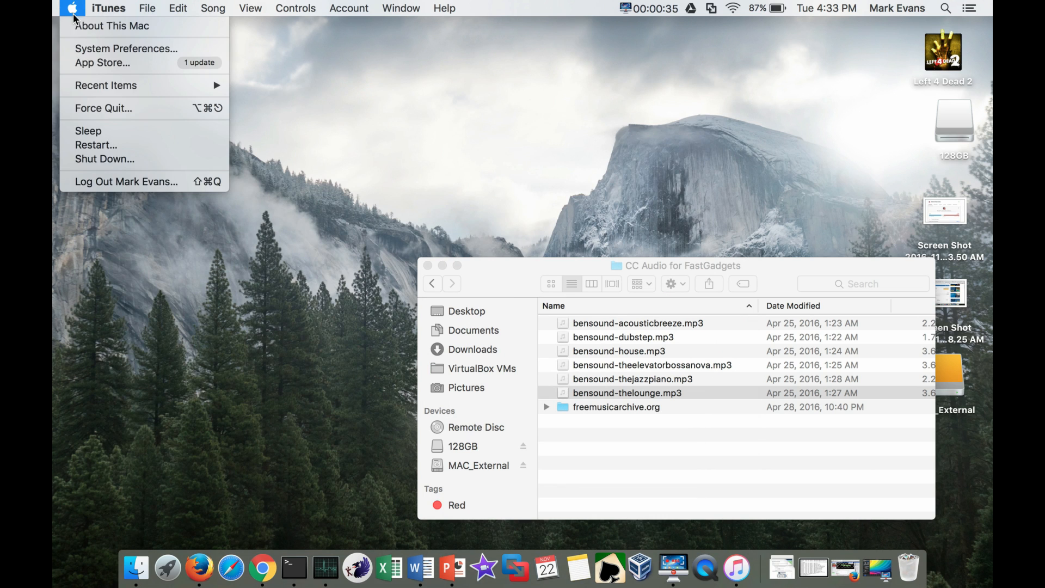
pyautogui.click(233, 339)
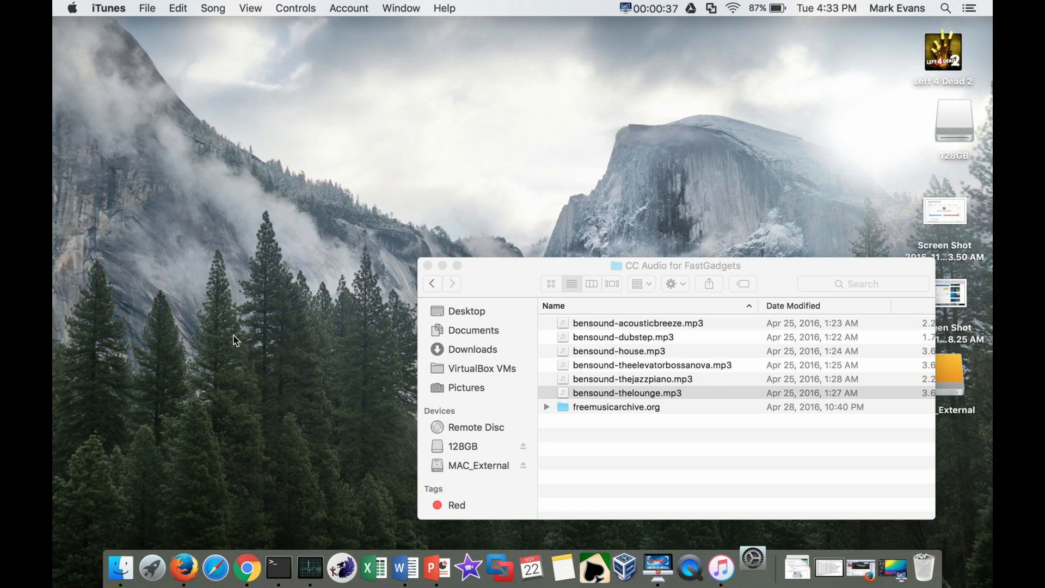
pyautogui.click(752, 568)
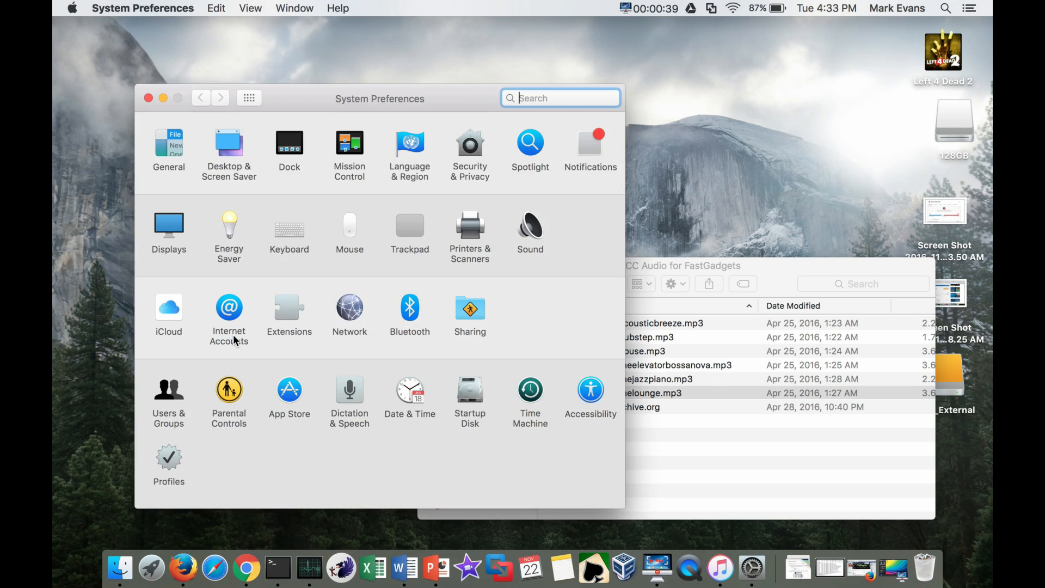